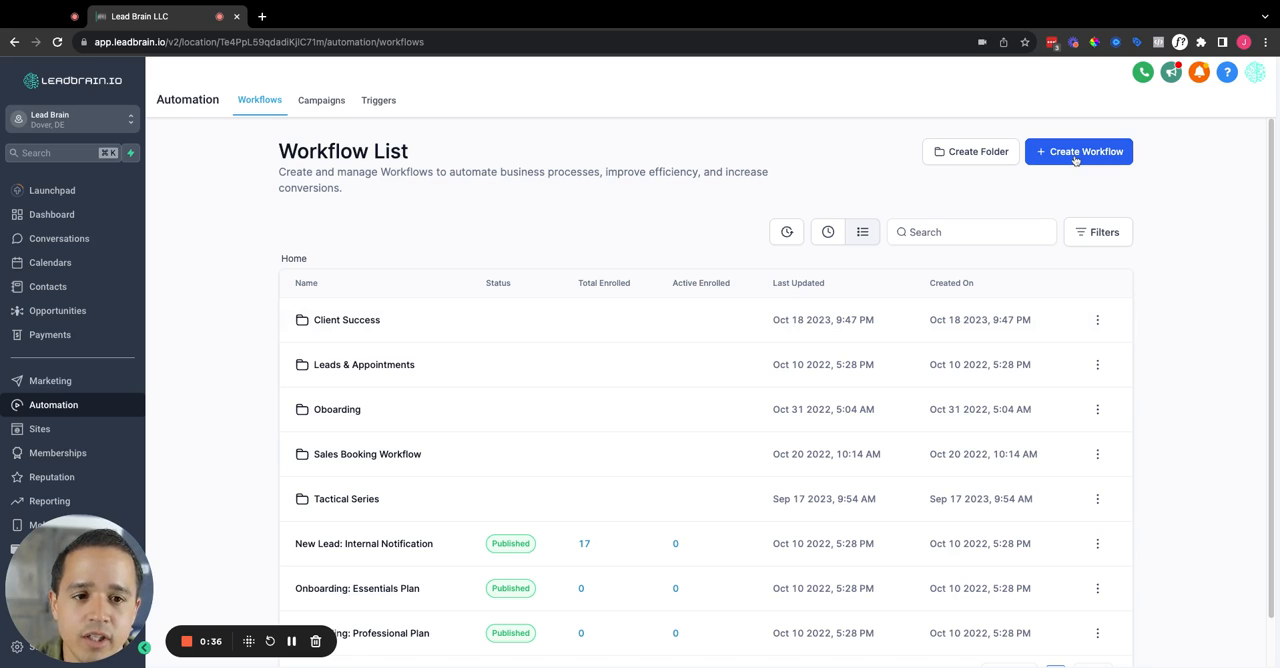
Create a new workflow starting from scratch instead of a recipe.
{"action": "left_click", "coordinate": [1078, 152]}
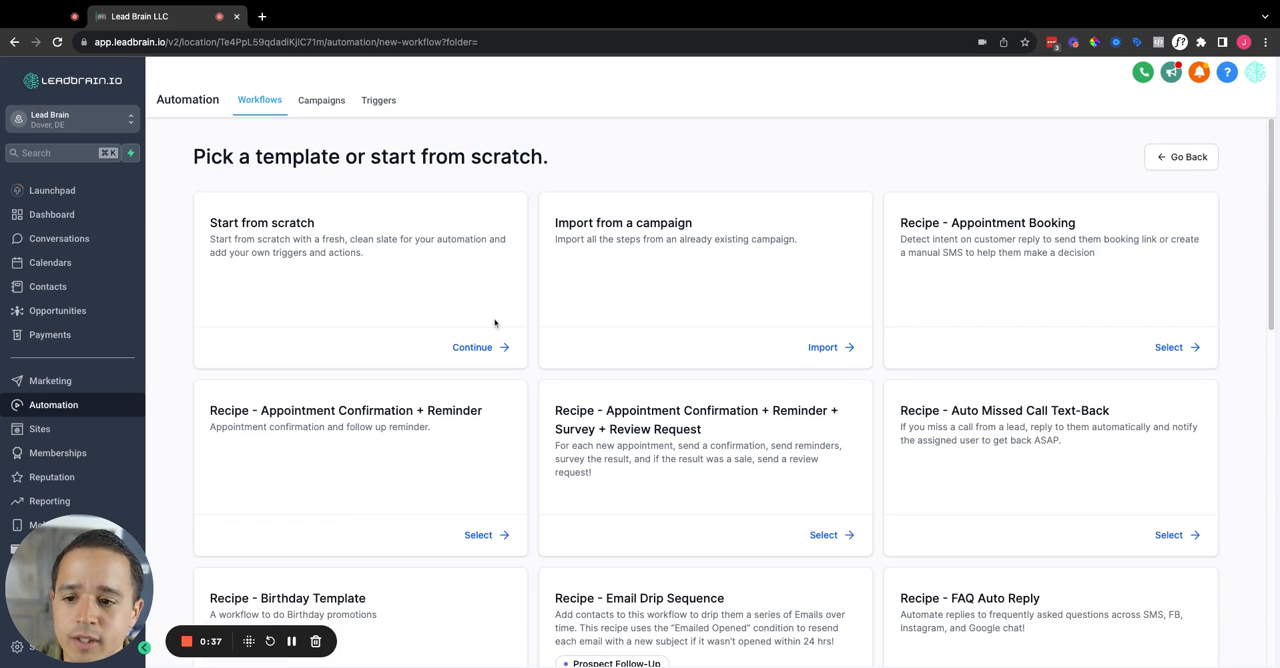
{"action": "scroll", "scroll_direction": "down", "scroll_amount": 3}
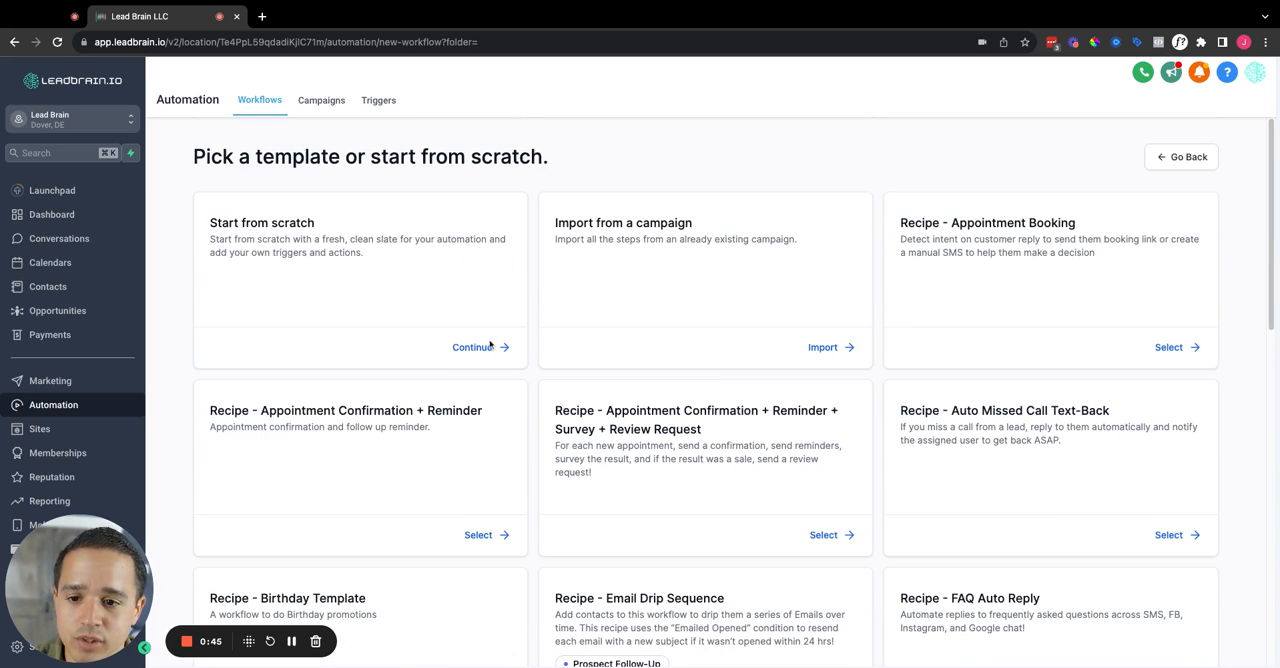
{"action": "left_click", "coordinate": [476, 348]}
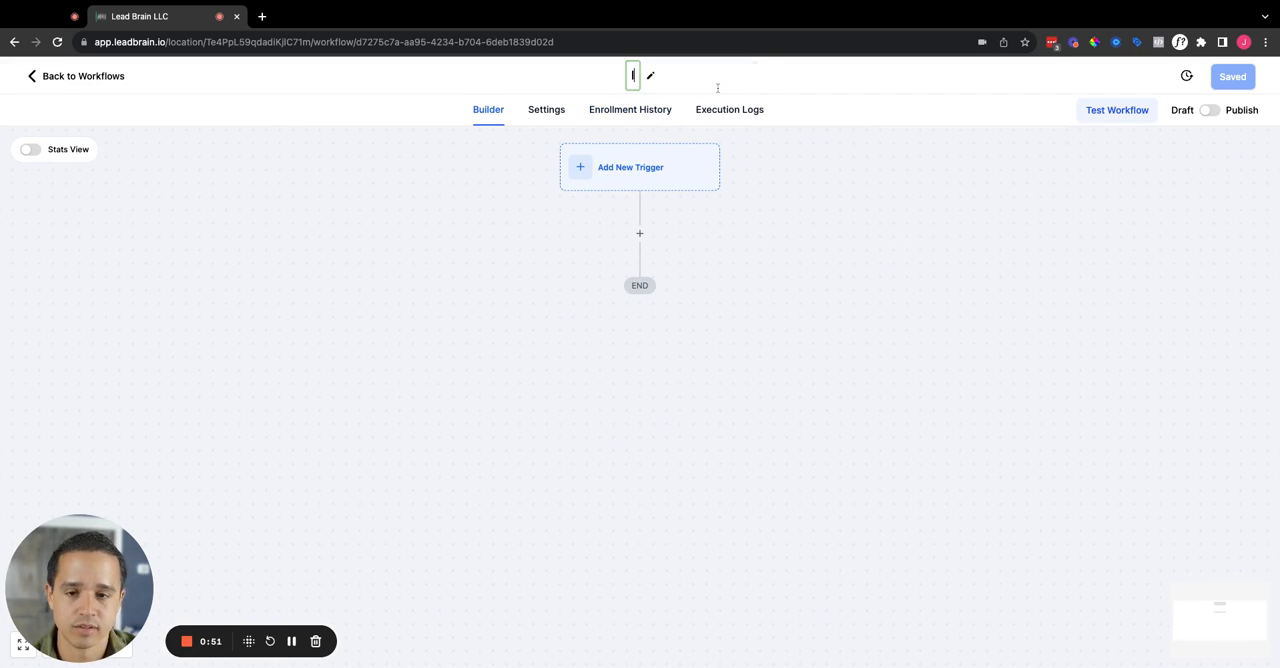
Name the workflow 'IVR Test' and save a Start IVR Trigger as its trigger.
{"action": "type", "text": "IVR Test"}
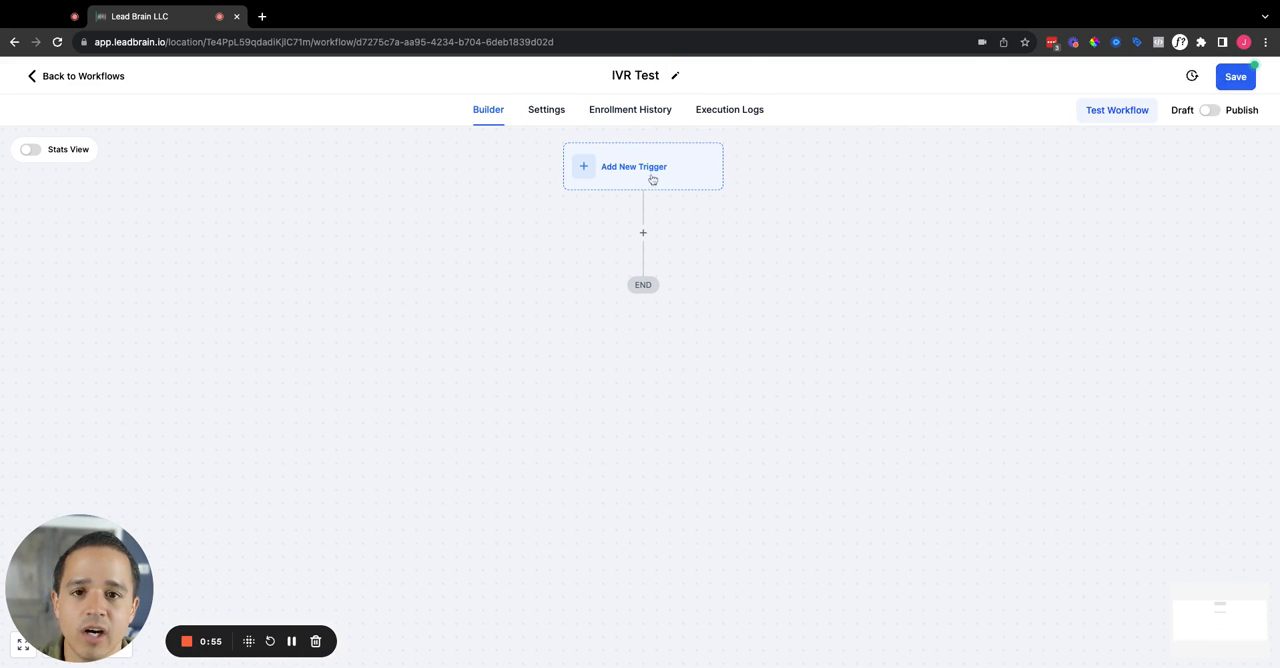
{"action": "left_click", "coordinate": [632, 166]}
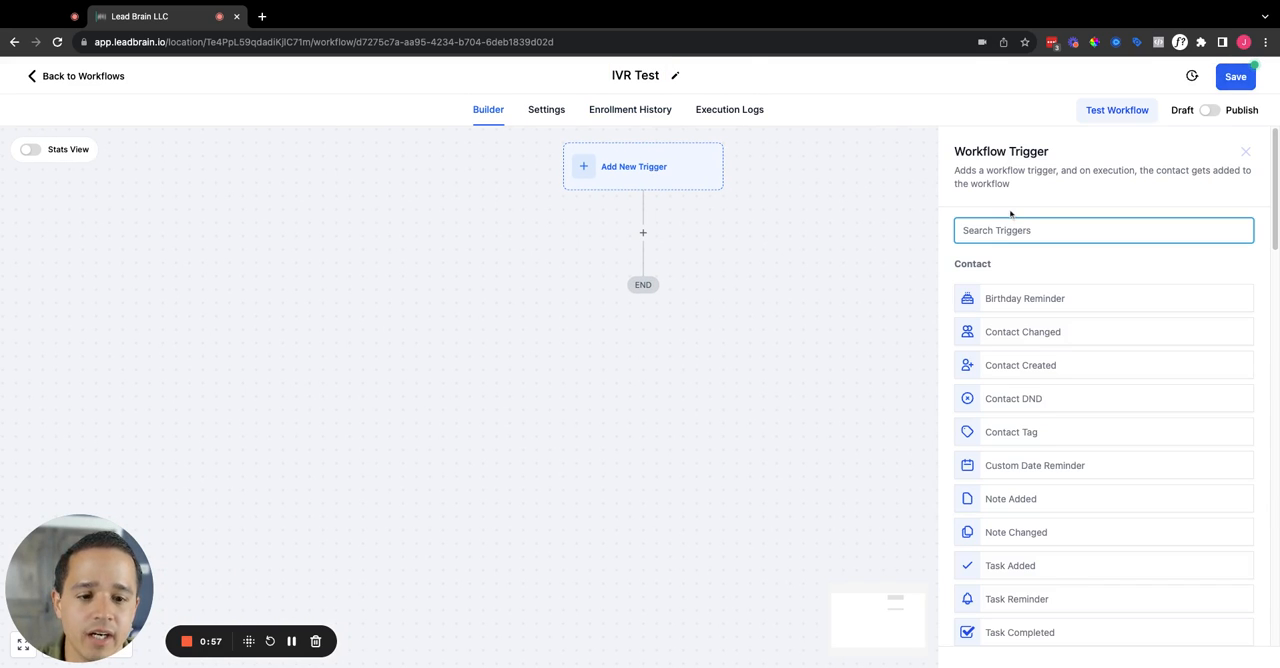
{"action": "type", "text": "IVR"}
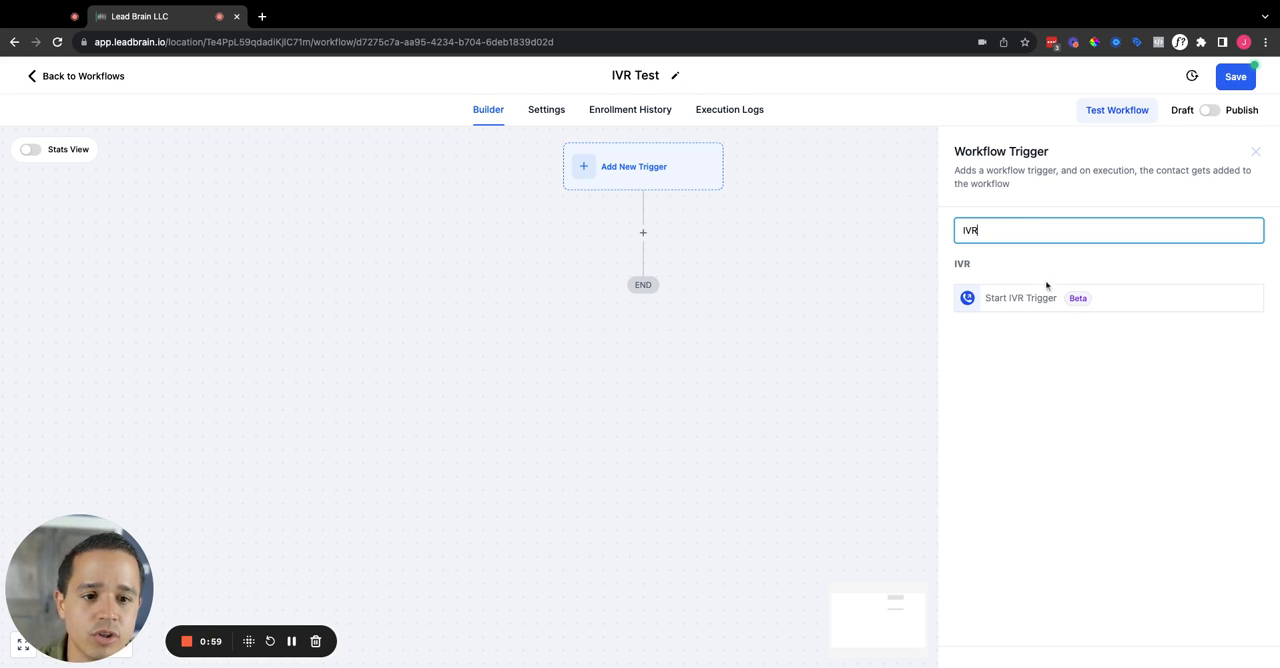
{"action": "left_click", "coordinate": [1020, 296]}
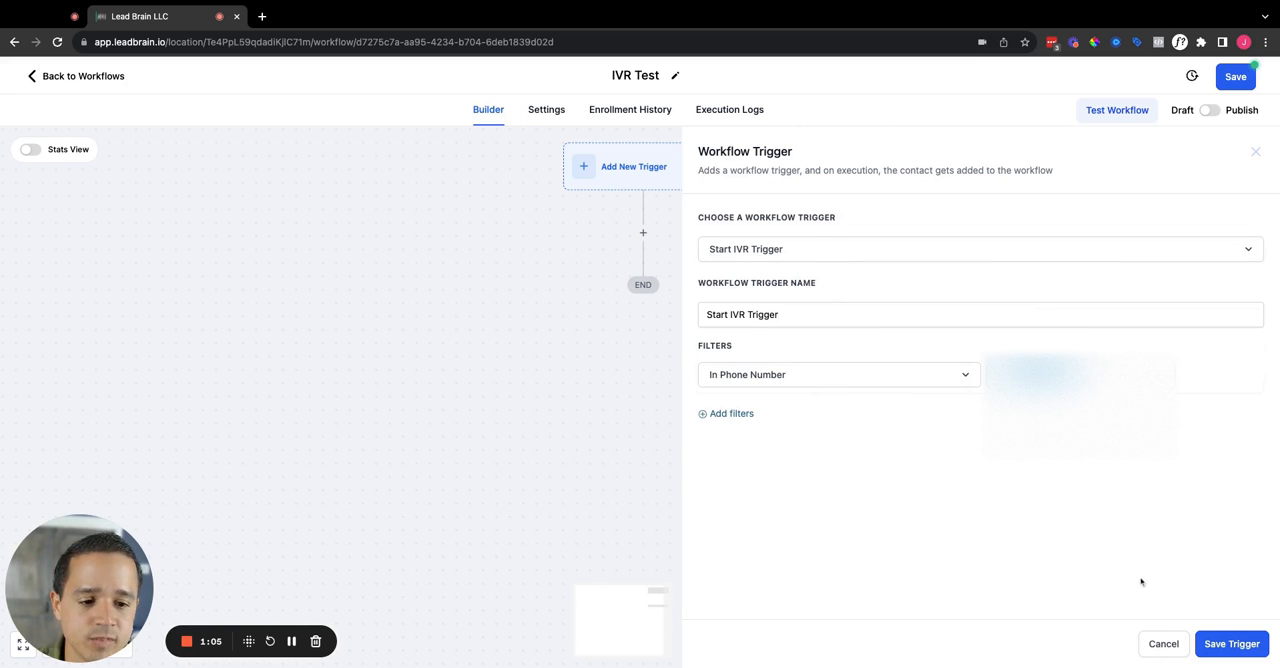
{"action": "left_click", "coordinate": [1232, 644]}
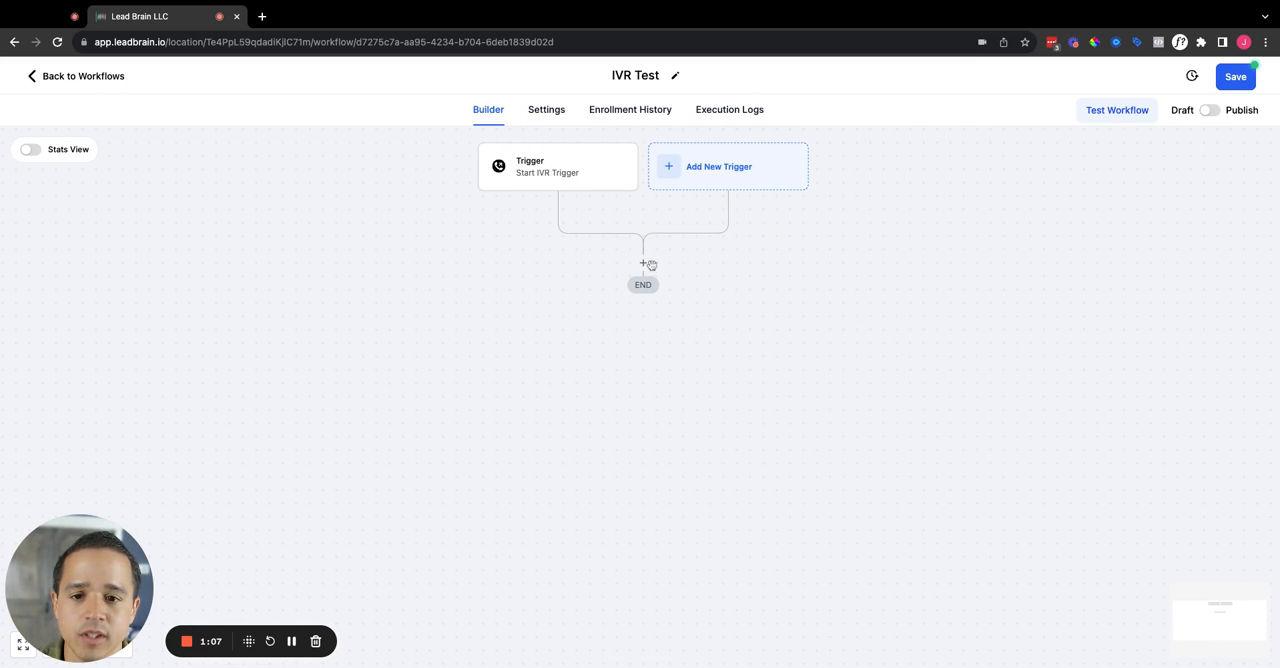
Add a Gather Input On Call step whose spoken text asks callers to press 1 for test 1 or 2 for test 2.
{"action": "left_click", "coordinate": [644, 264]}
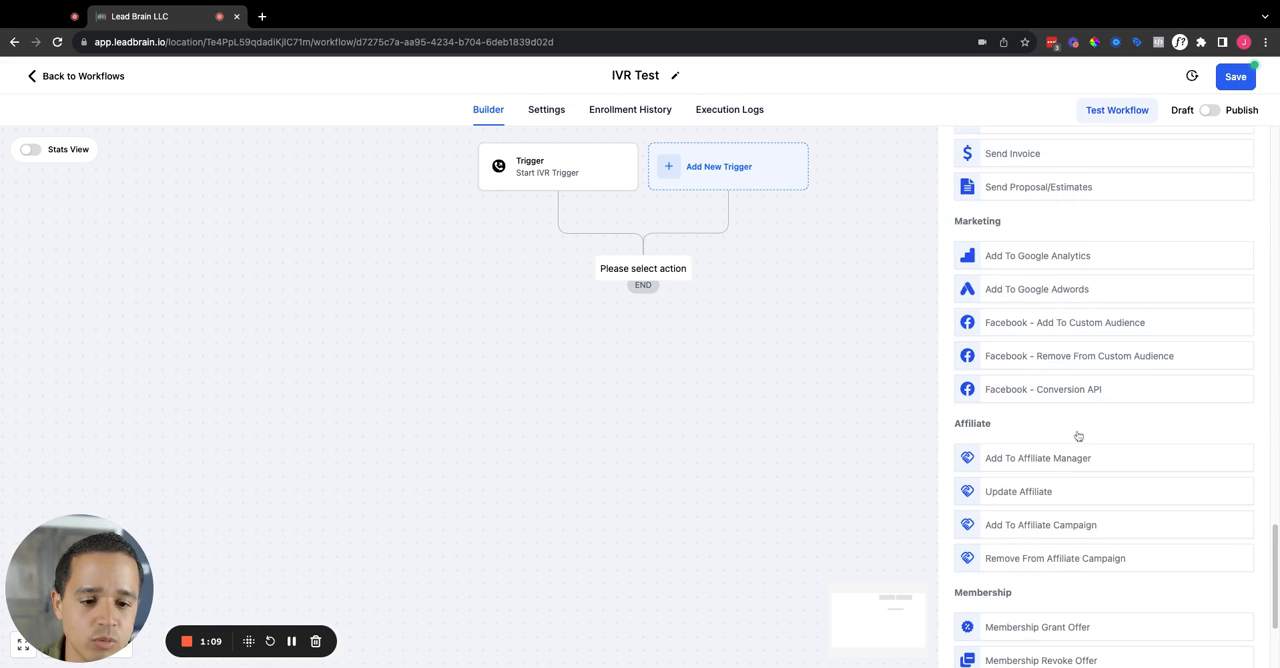
{"action": "scroll", "scroll_direction": "down", "scroll_amount": 3}
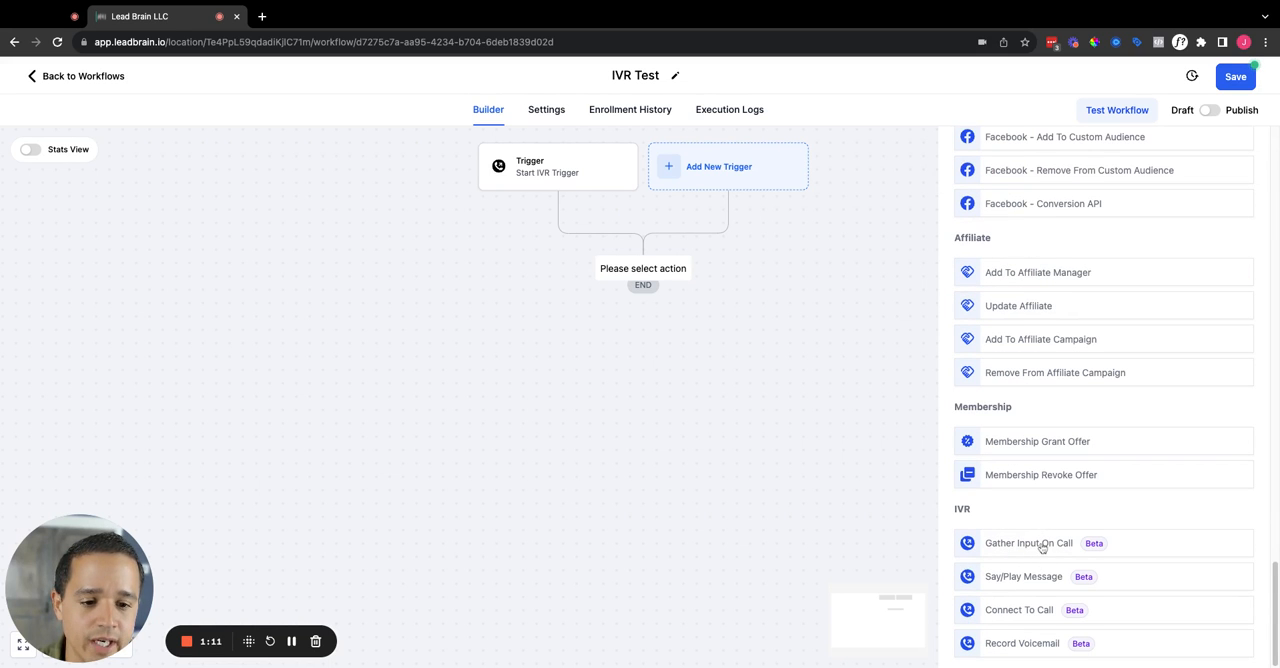
{"action": "left_click", "coordinate": [1028, 544]}
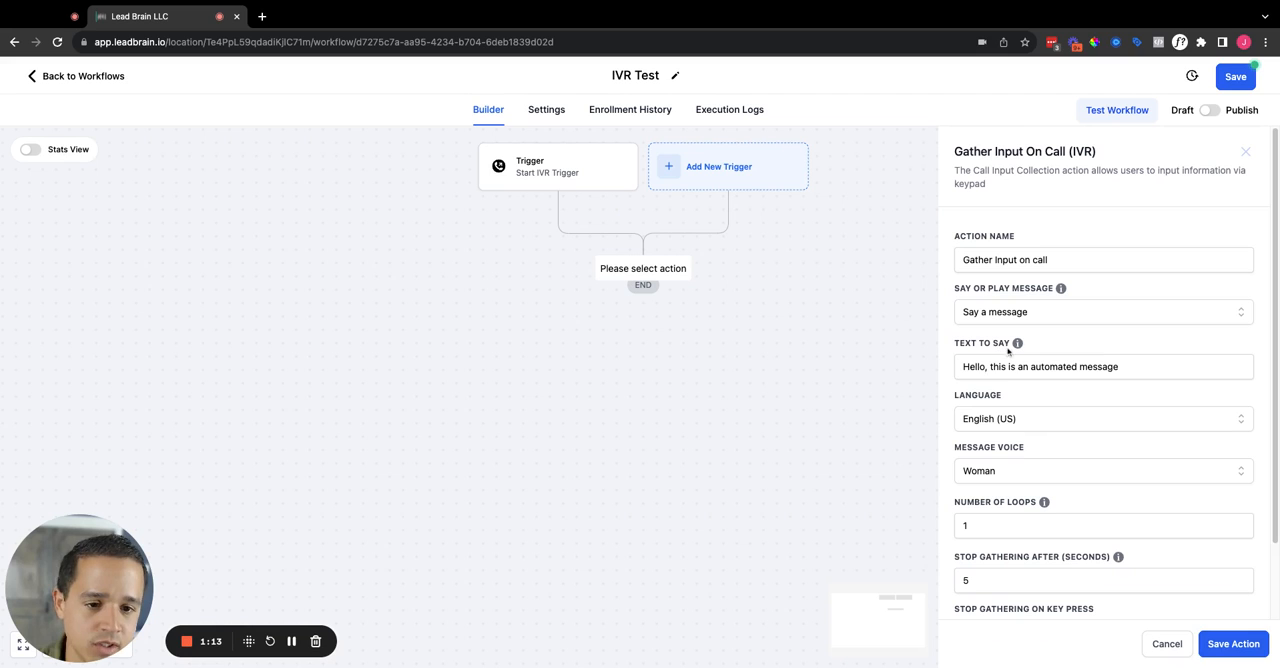
{"action": "left_click", "coordinate": [1100, 366]}
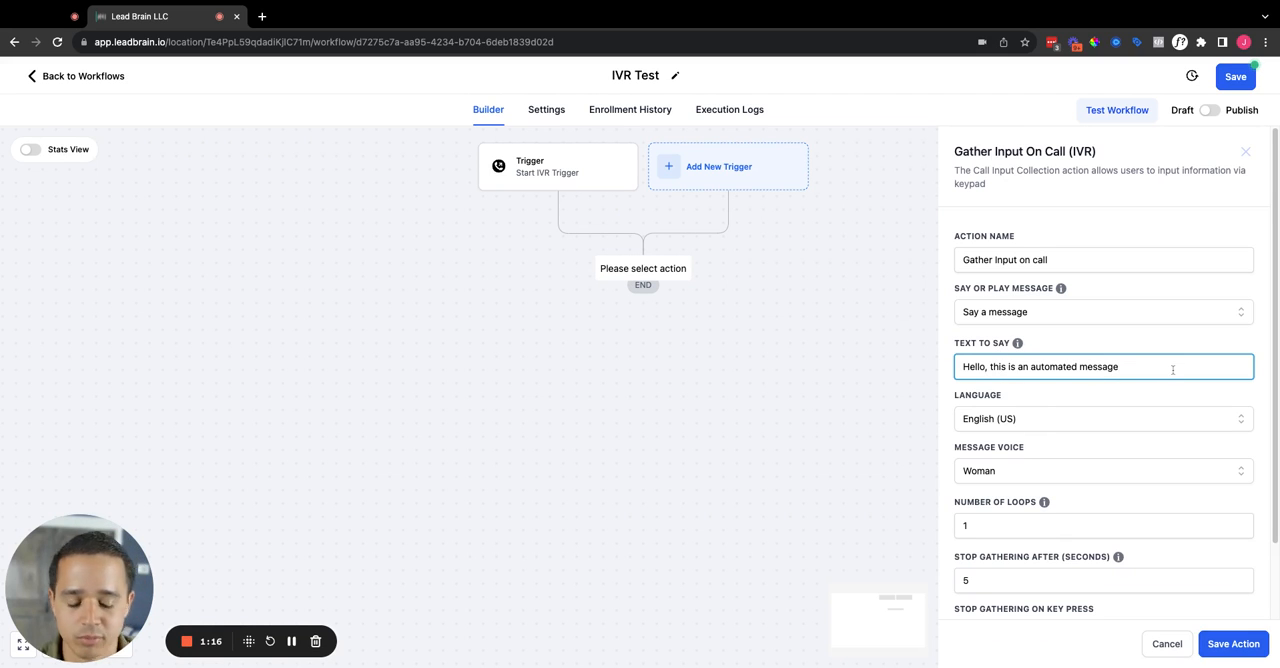
{"action": "type", "text": "Press 1 for"}
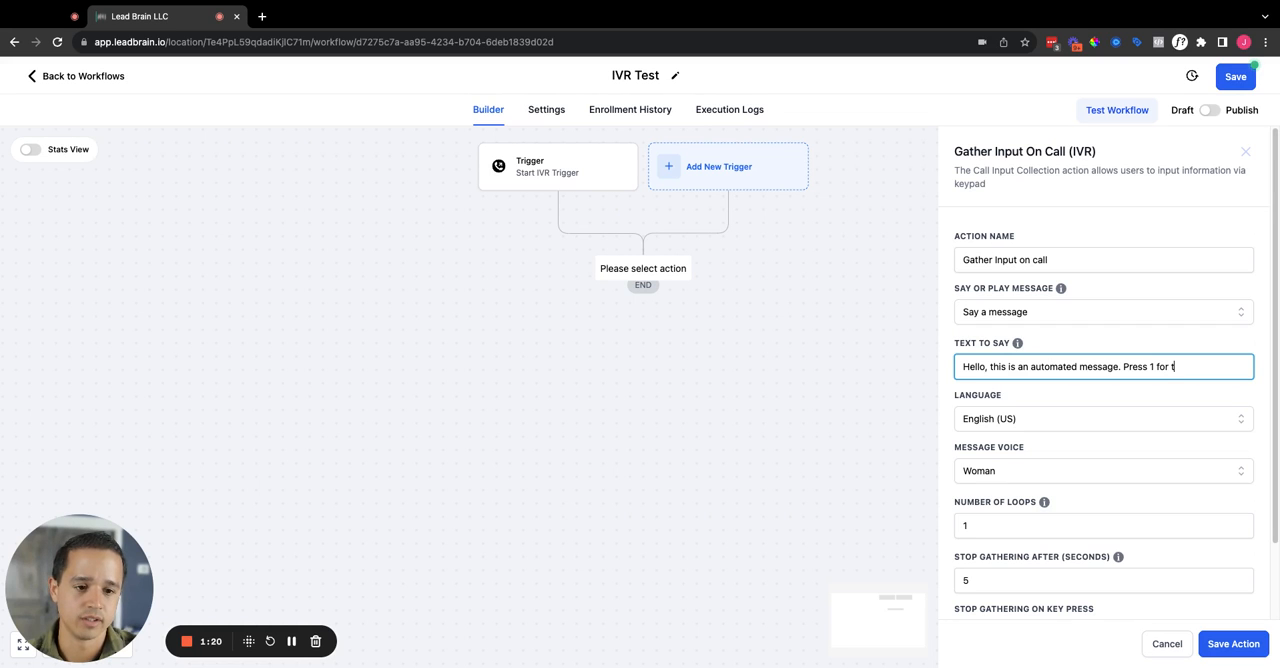
{"action": "type", "text": "test 1, press 2 for test 2."}
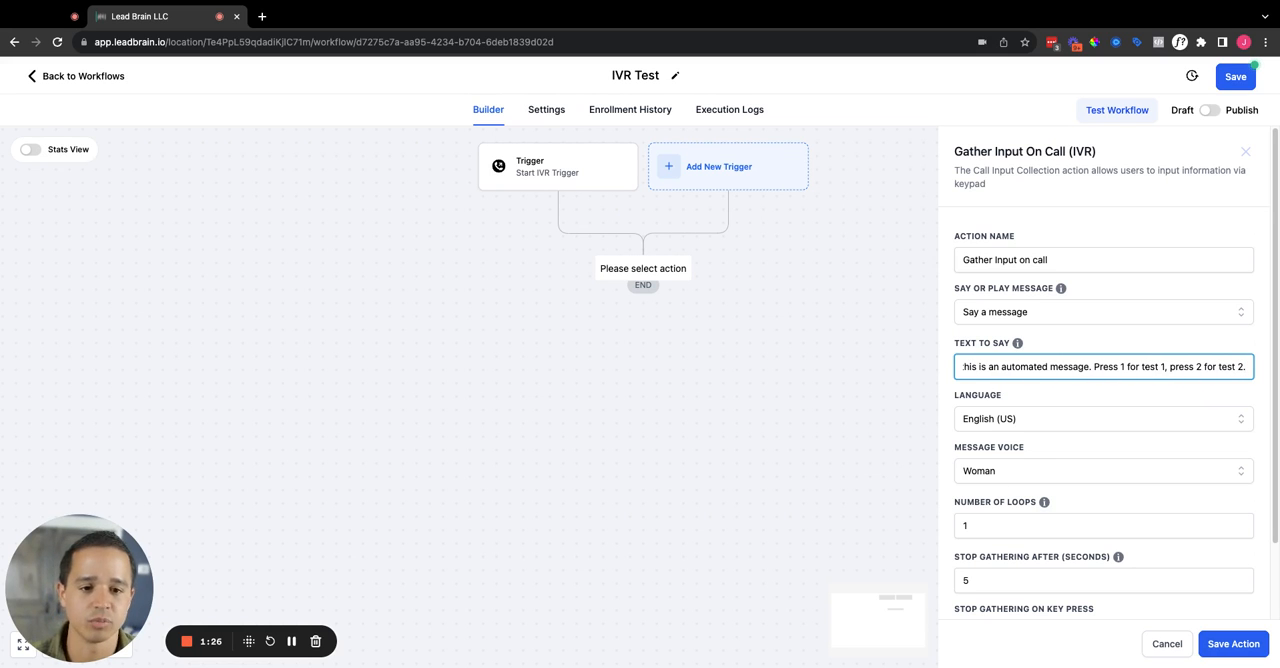
{"action": "left_click", "coordinate": [1104, 312]}
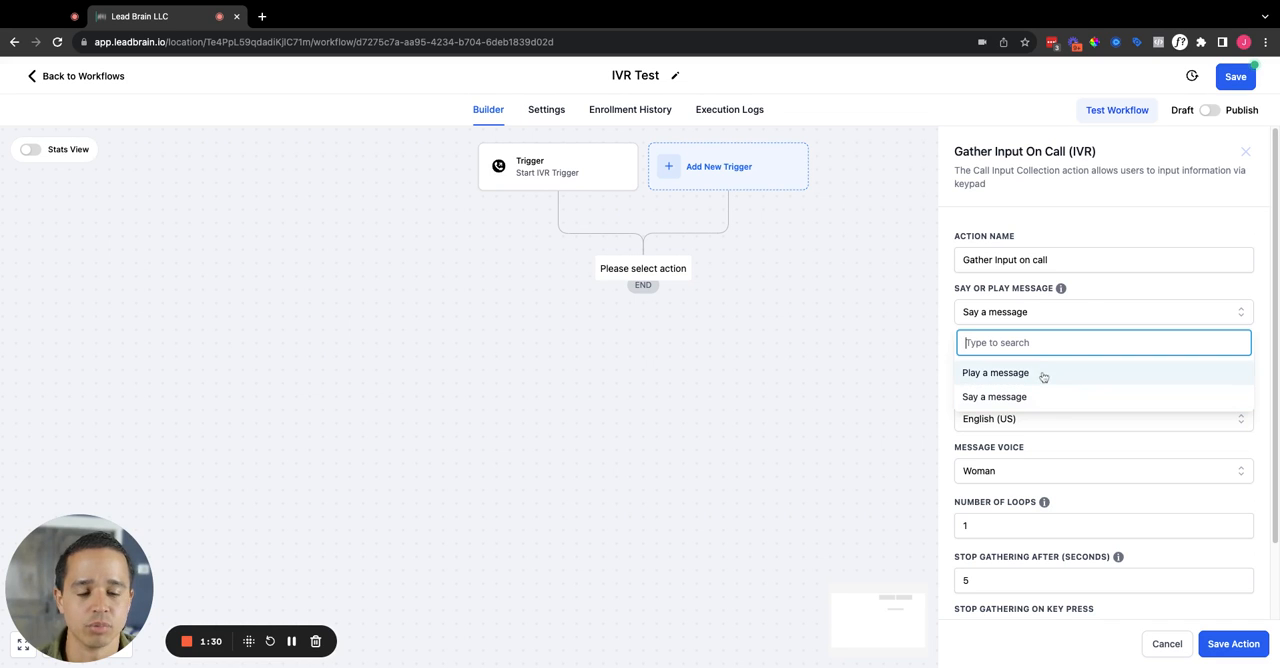
{"action": "left_click", "coordinate": [994, 396]}
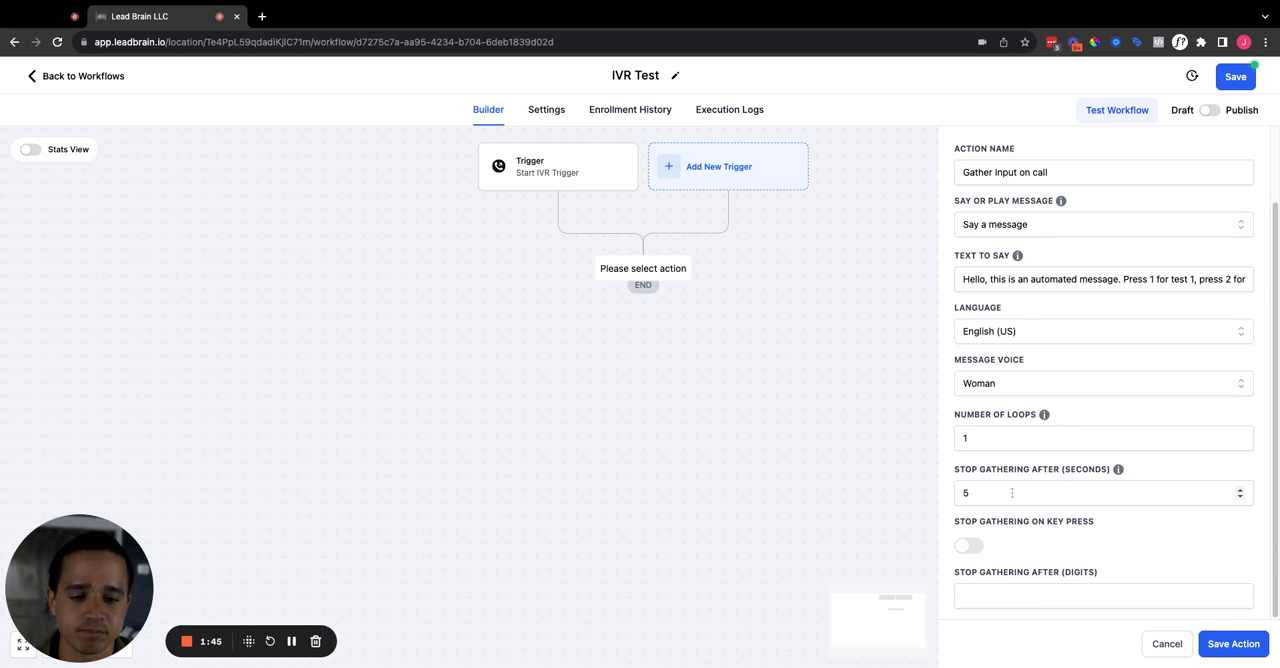
{"action": "mouse_move", "coordinate": [1012, 472]}
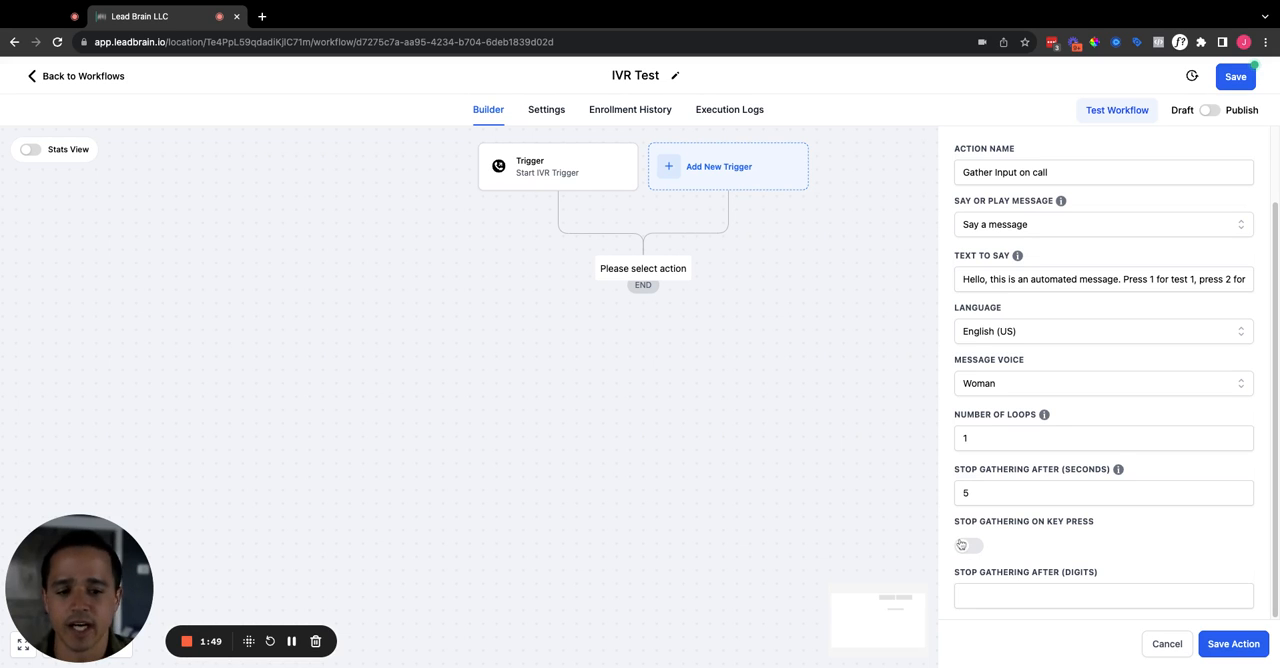
{"action": "left_click", "coordinate": [1232, 644]}
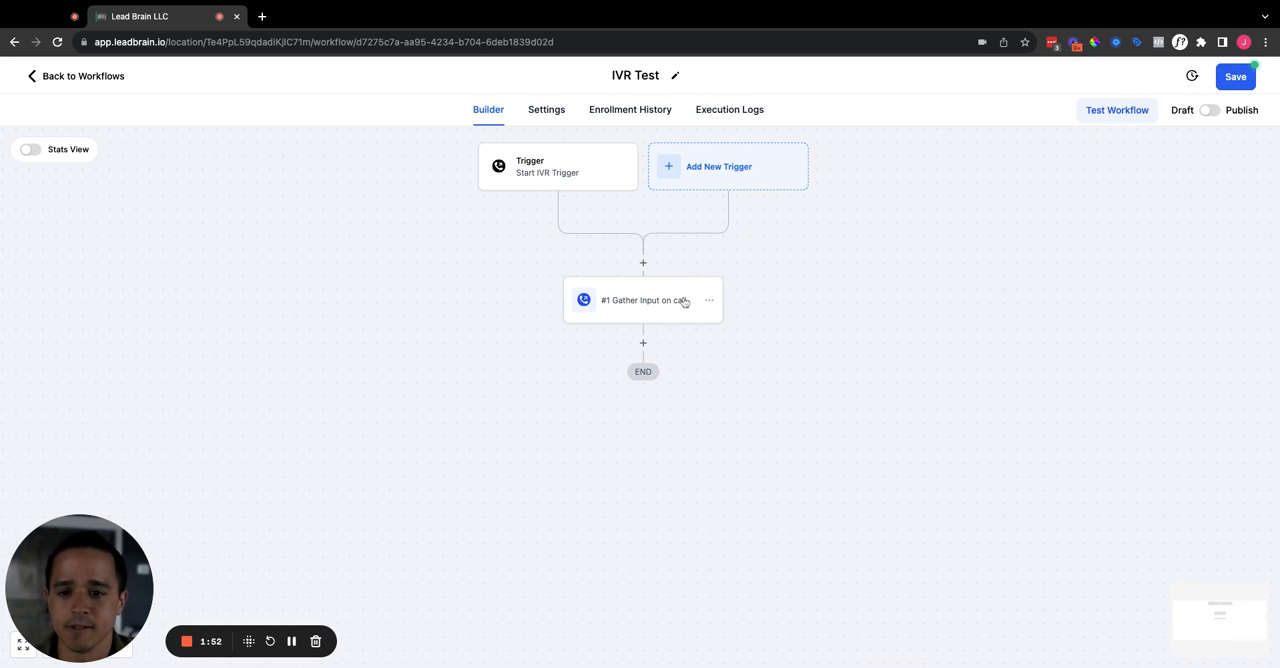
Add an If/Else condition named User Input with its first branch named 1.
{"action": "left_click", "coordinate": [644, 344]}
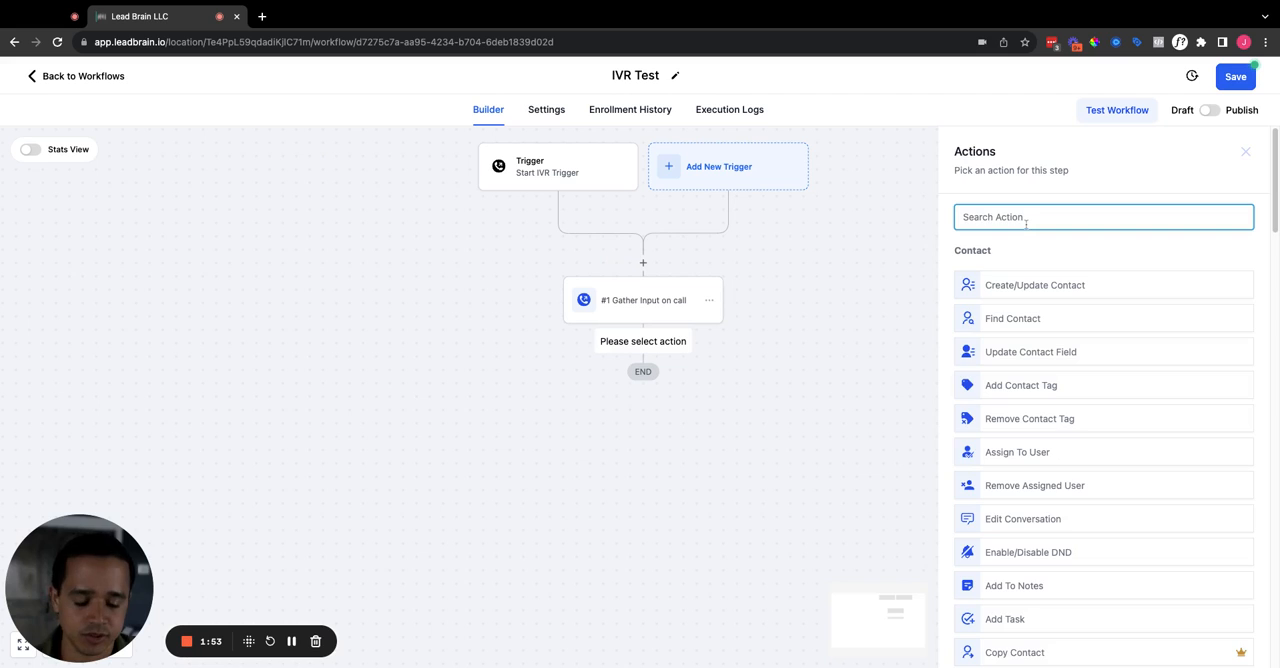
{"action": "type", "text": "if"}
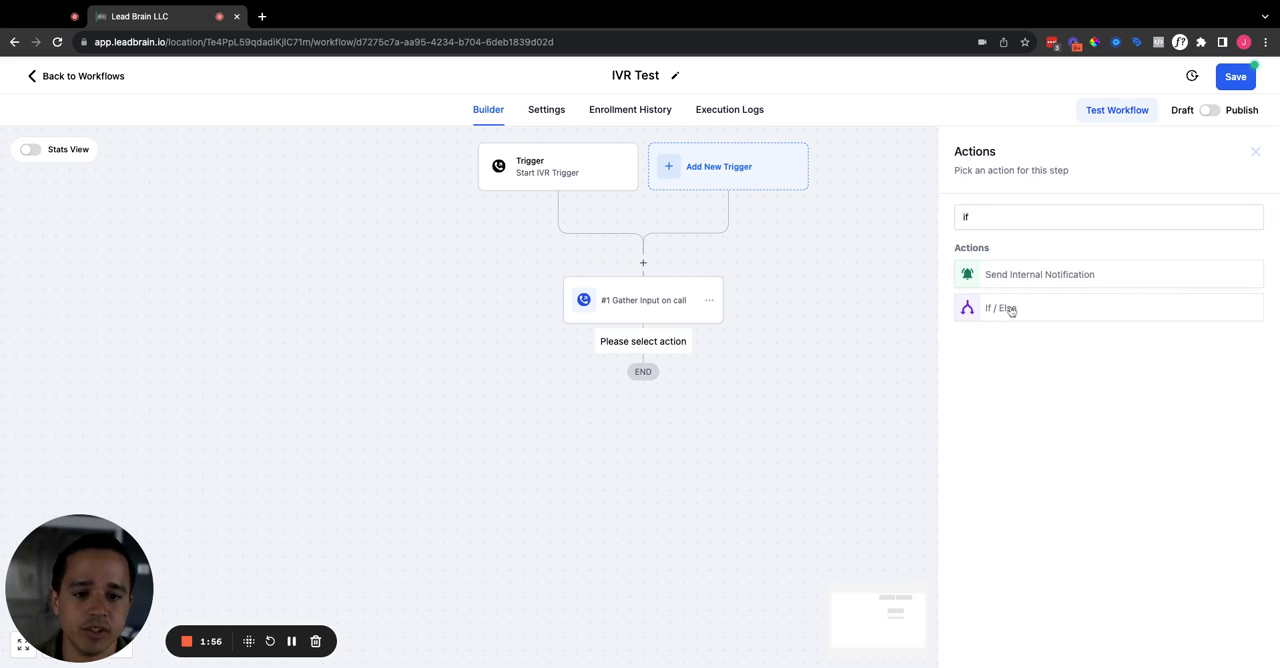
{"action": "left_click", "coordinate": [1000, 308]}
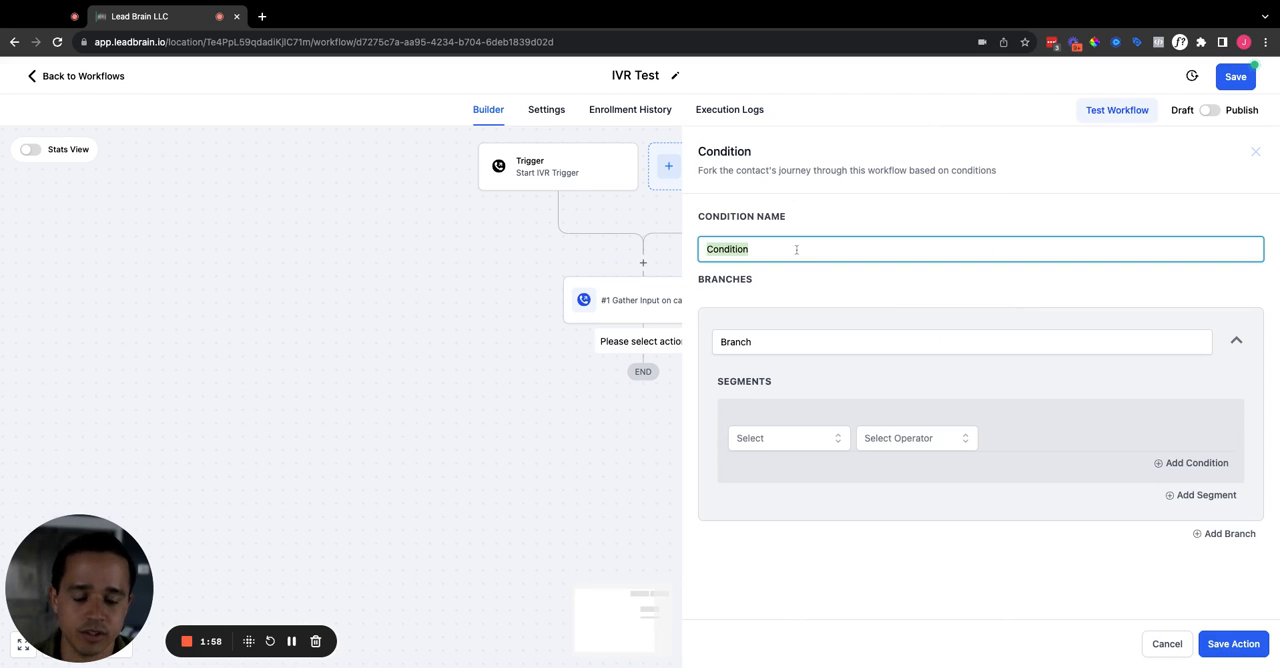
{"action": "type", "text": "User Input"}
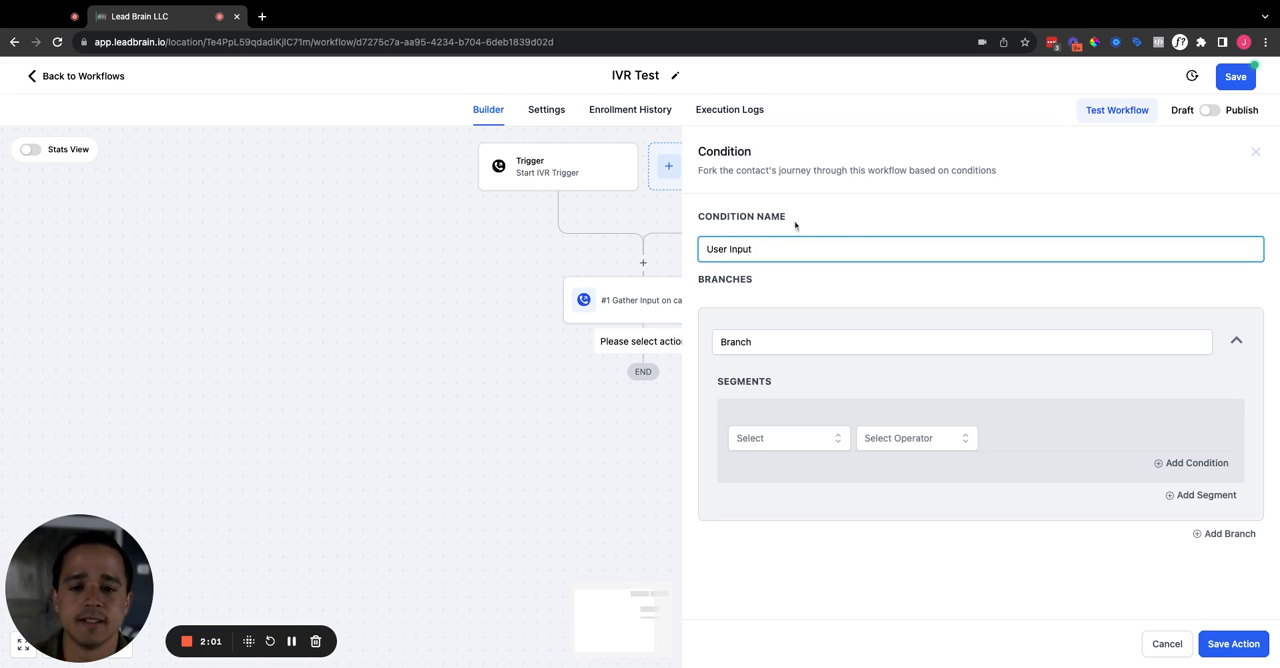
{"action": "mouse_move", "coordinate": [684, 486]}
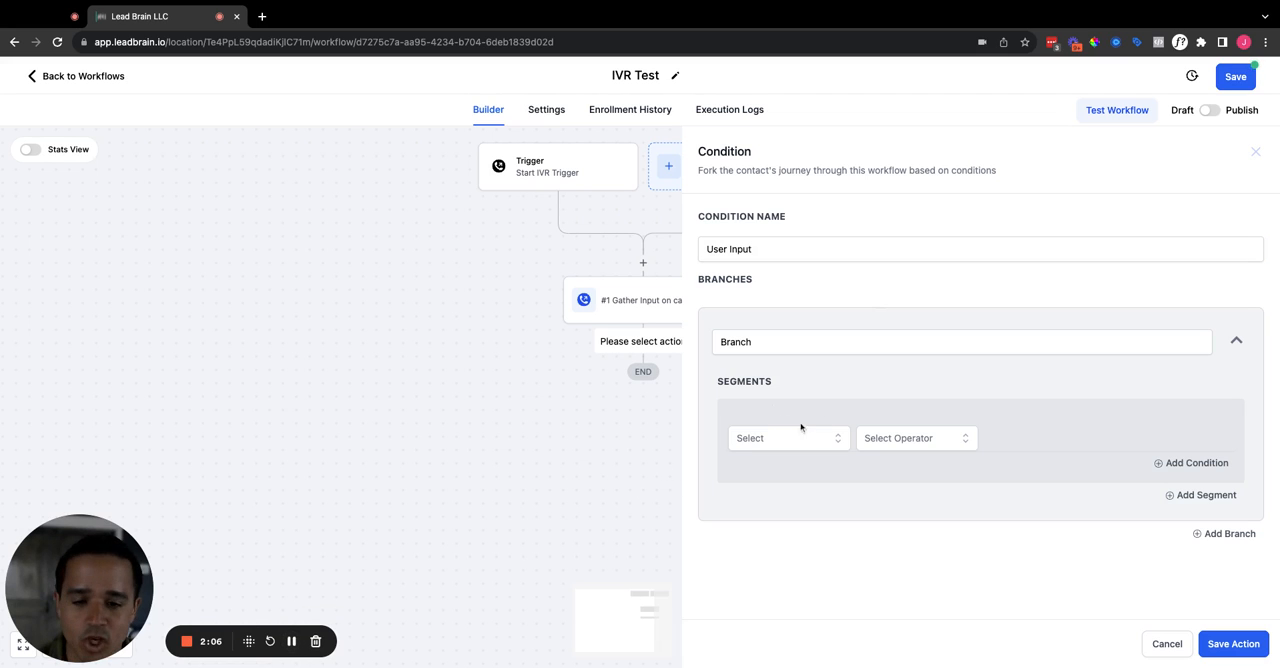
{"action": "type", "text": "1"}
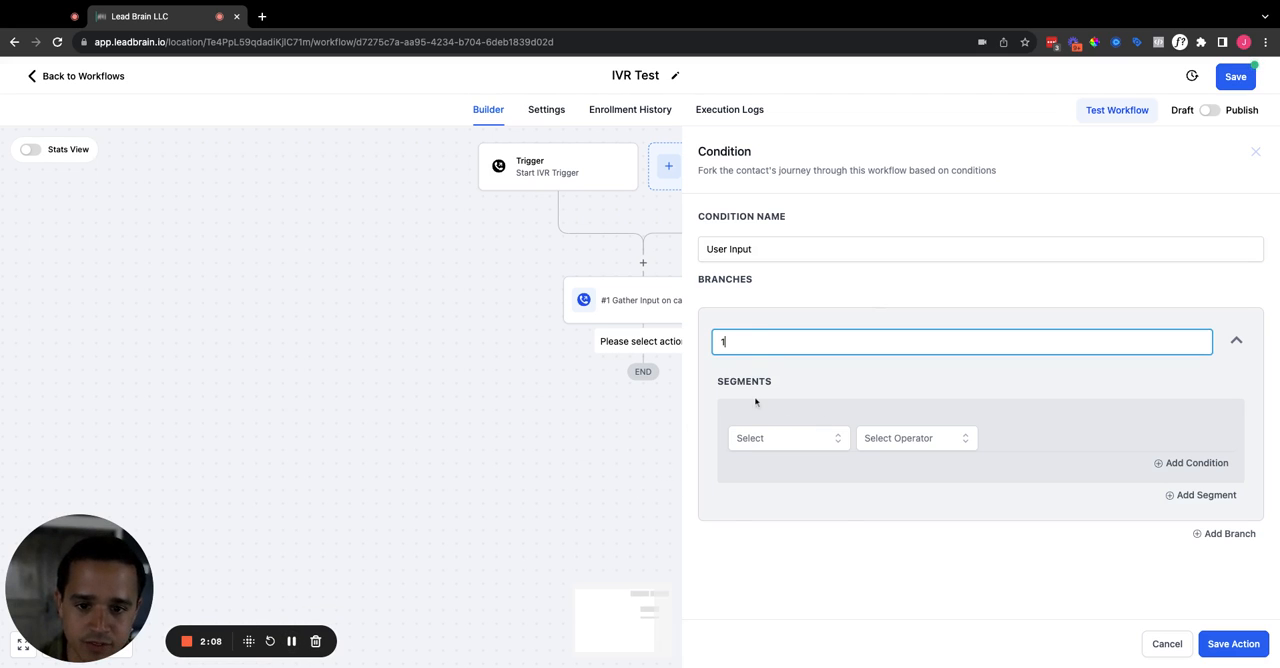
Make branch 1 check that the IVR gathered Digits value is 1.
{"action": "left_click", "coordinate": [788, 438]}
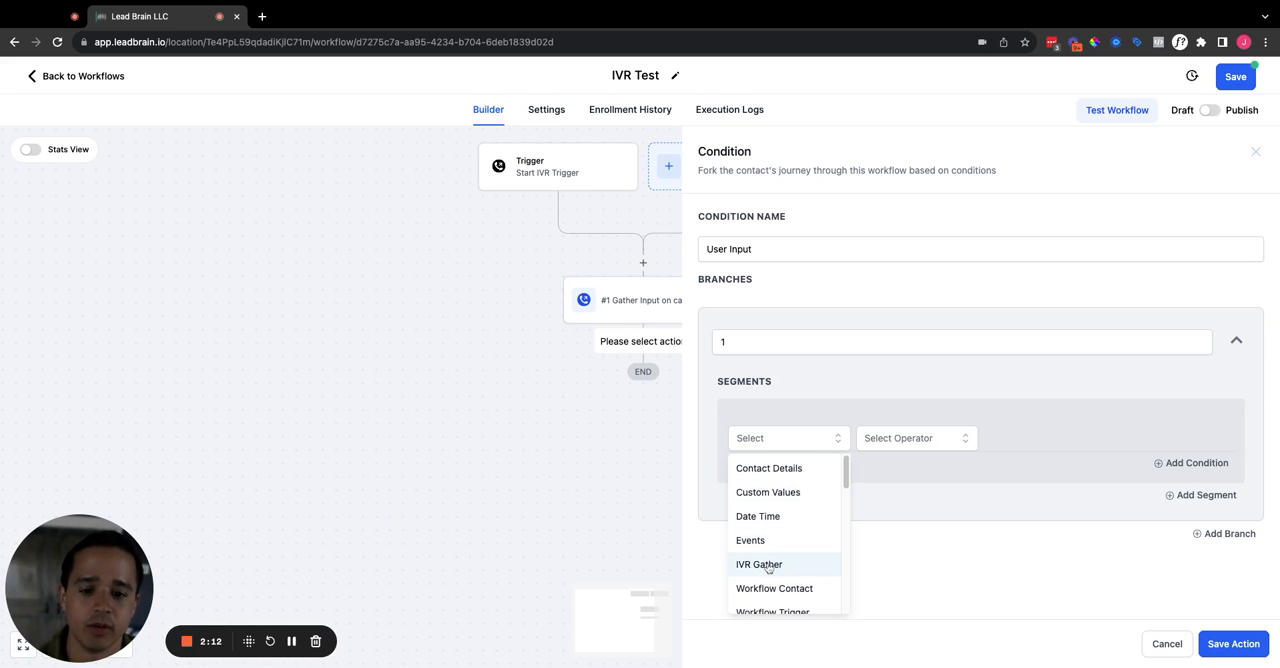
{"action": "left_click", "coordinate": [760, 564]}
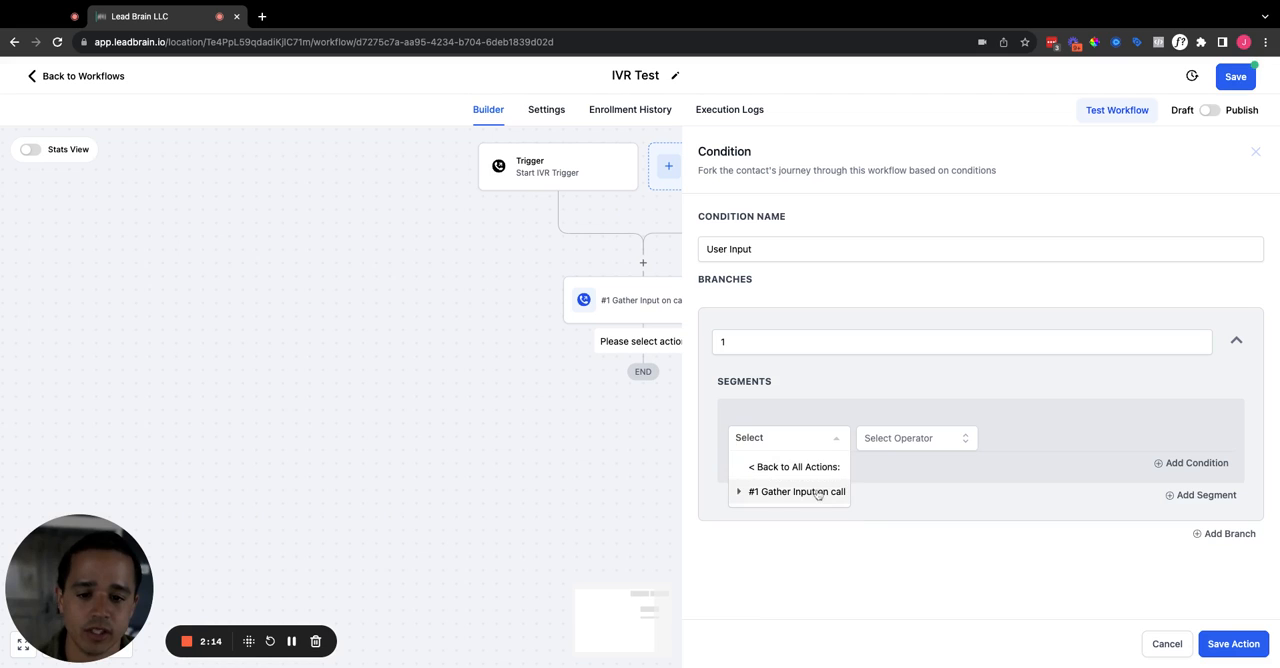
{"action": "left_click", "coordinate": [796, 492]}
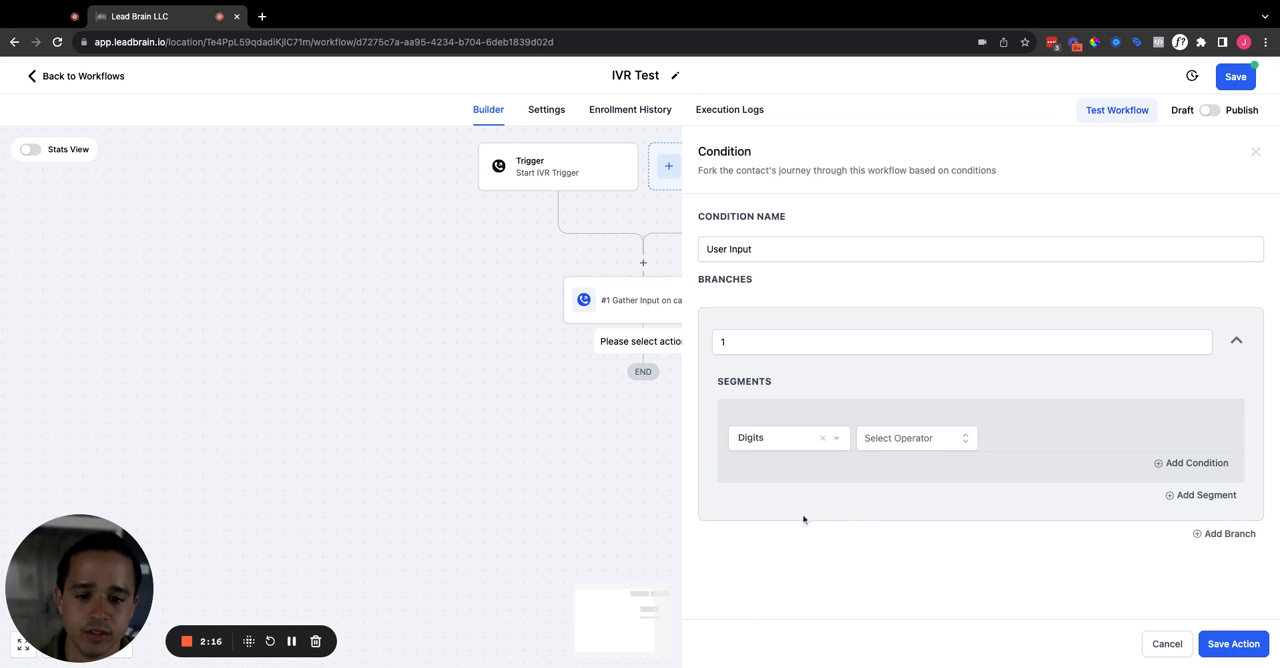
{"action": "left_click", "coordinate": [916, 436]}
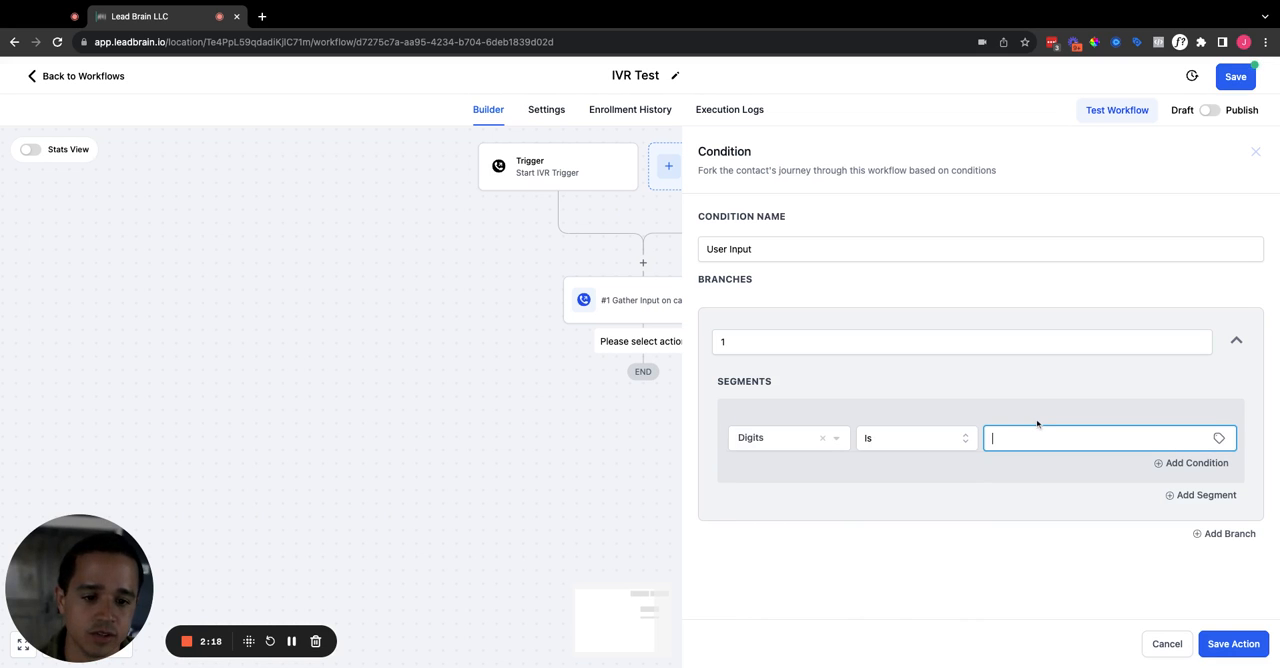
{"action": "type", "text": "1"}
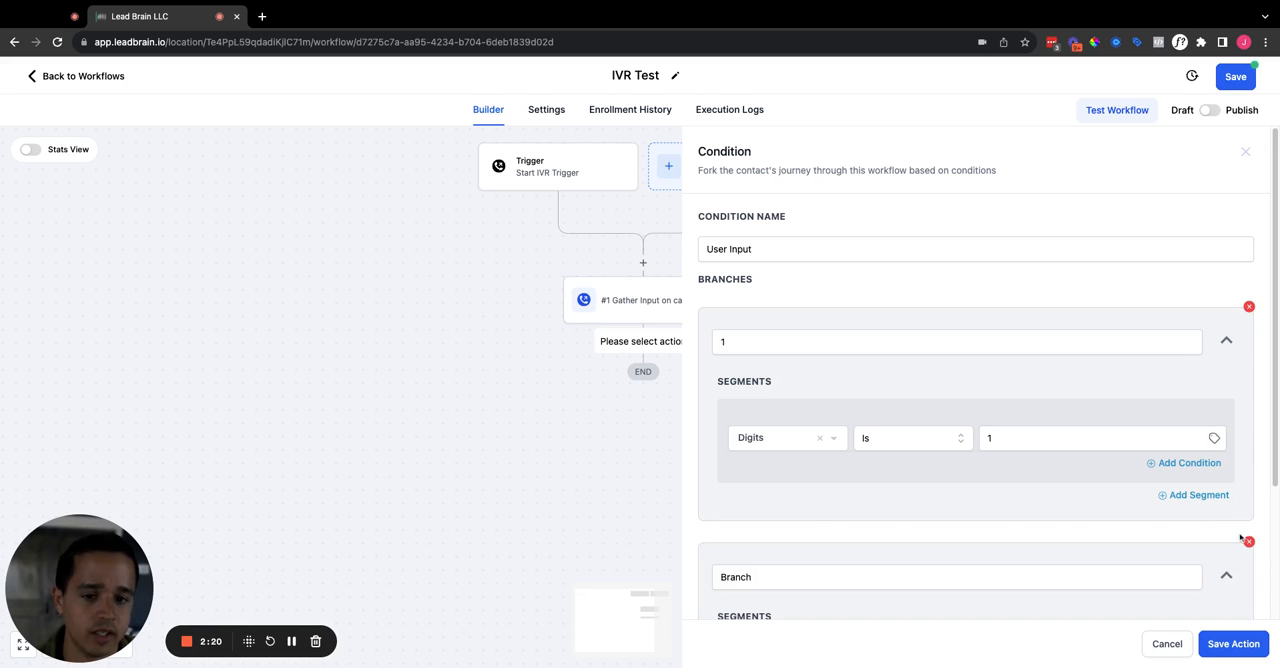
Rename the second branch 2, set it to check Digits, and delete the unused third branch.
{"action": "left_click", "coordinate": [956, 576]}
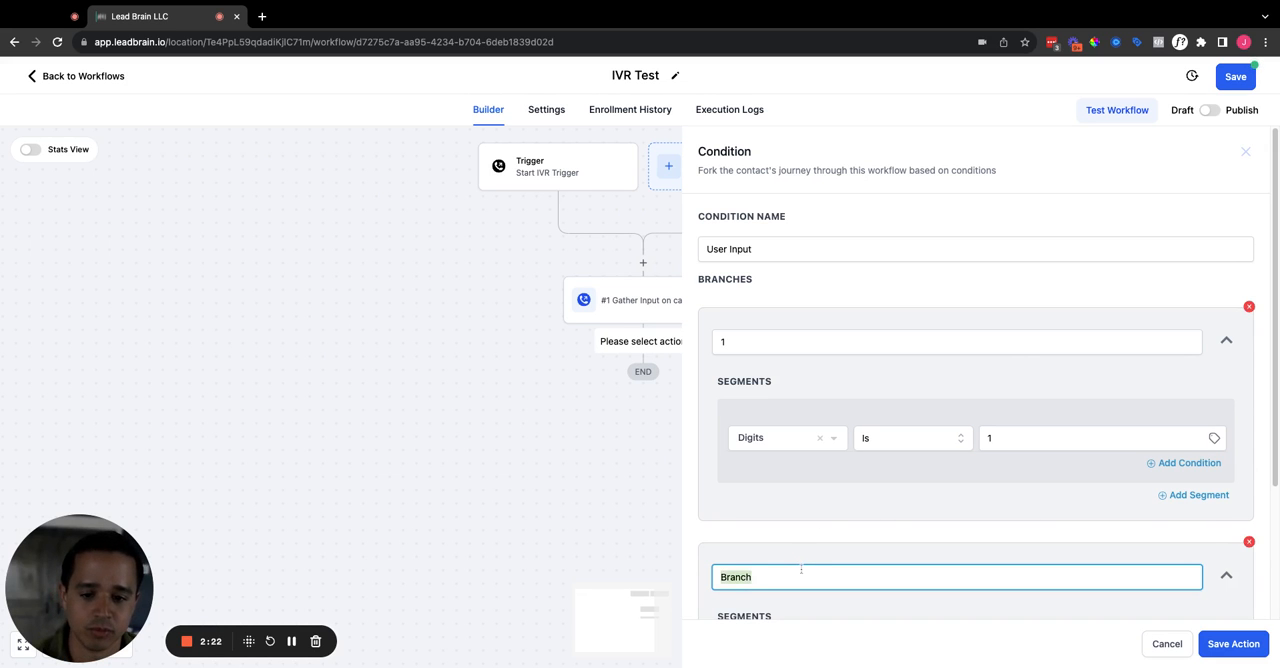
{"action": "type", "text": "2"}
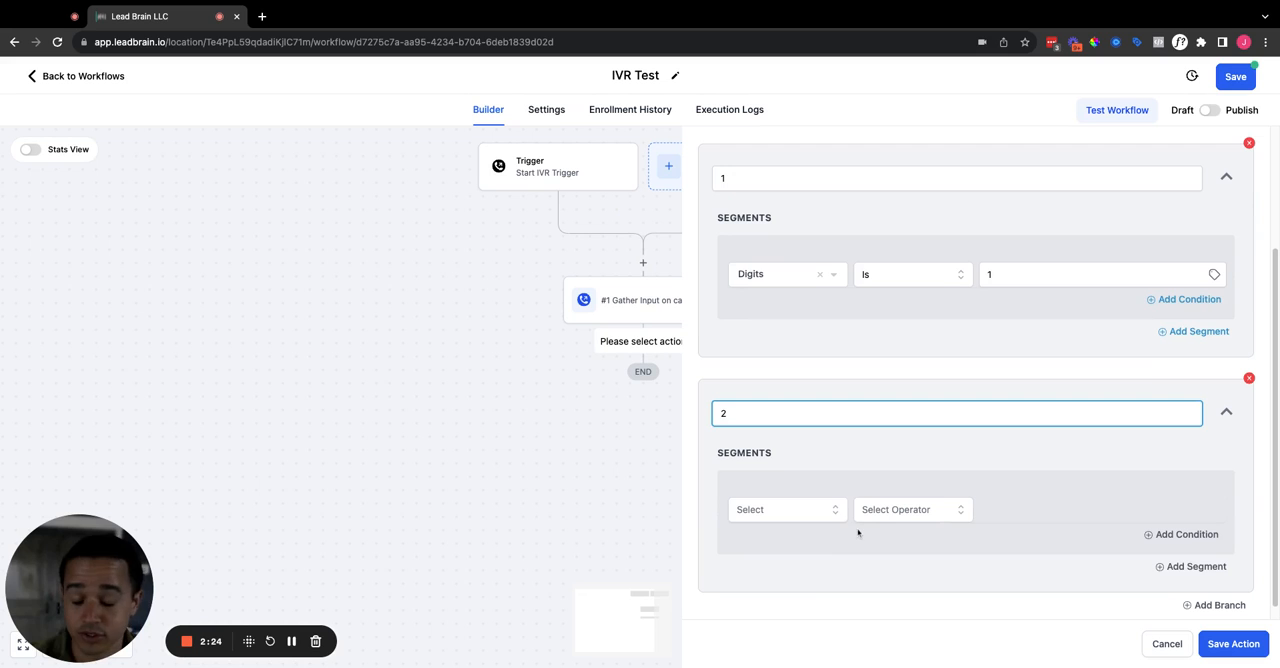
{"action": "left_click", "coordinate": [788, 508]}
{"action": "type", "text": "3"}
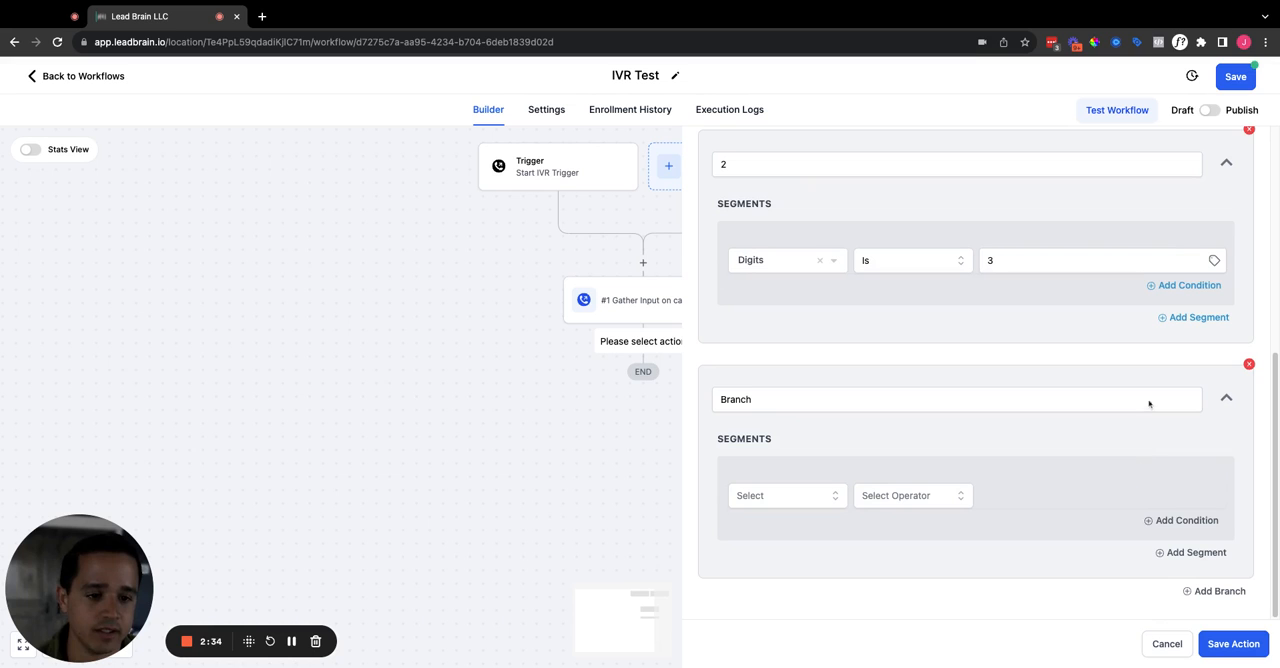
{"action": "left_click", "coordinate": [1248, 364]}
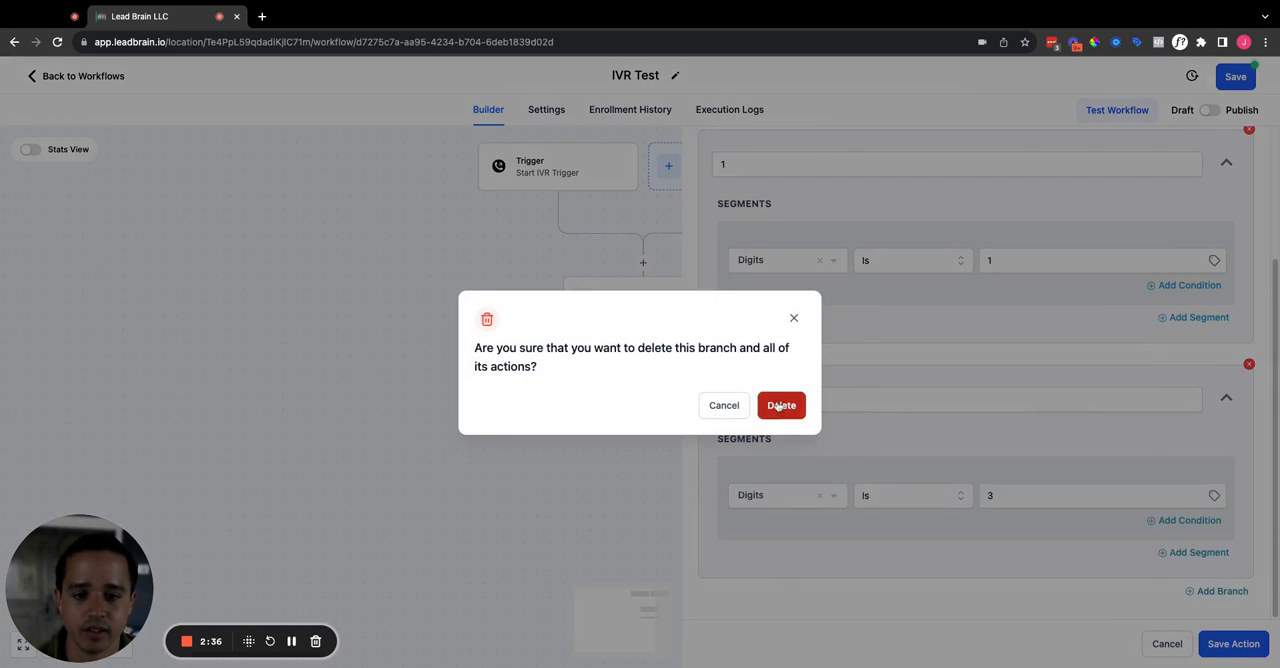
{"action": "left_click", "coordinate": [780, 404]}
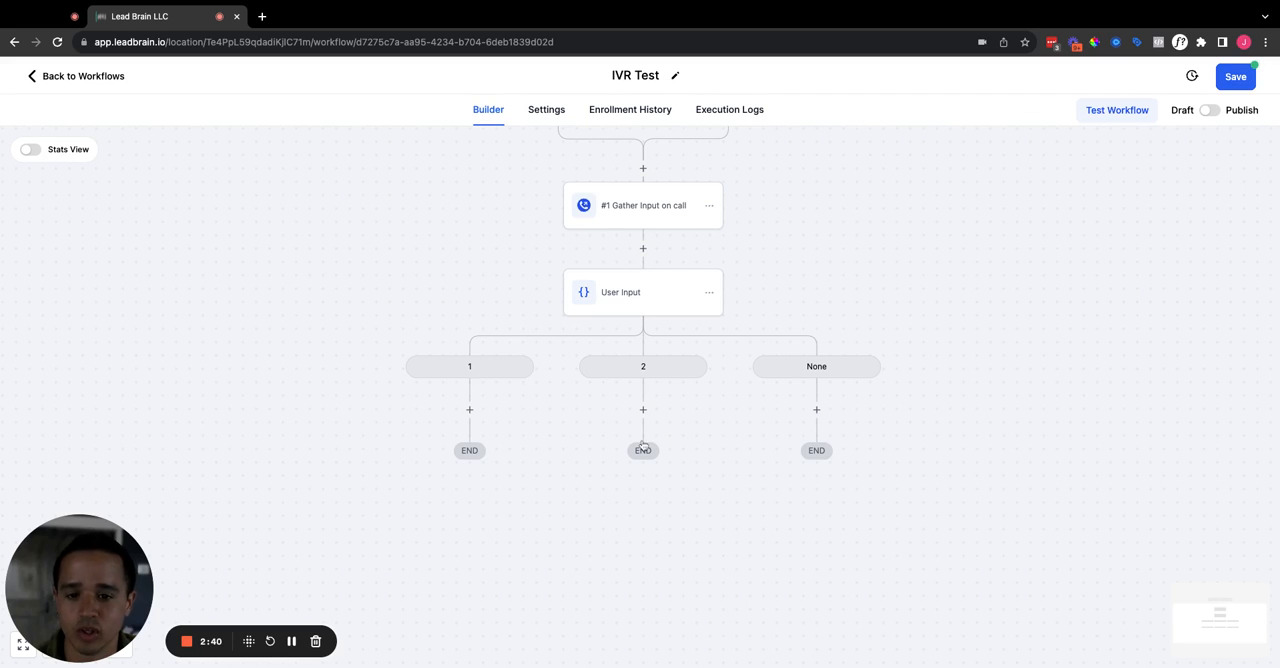
{"action": "mouse_move", "coordinate": [852, 398]}
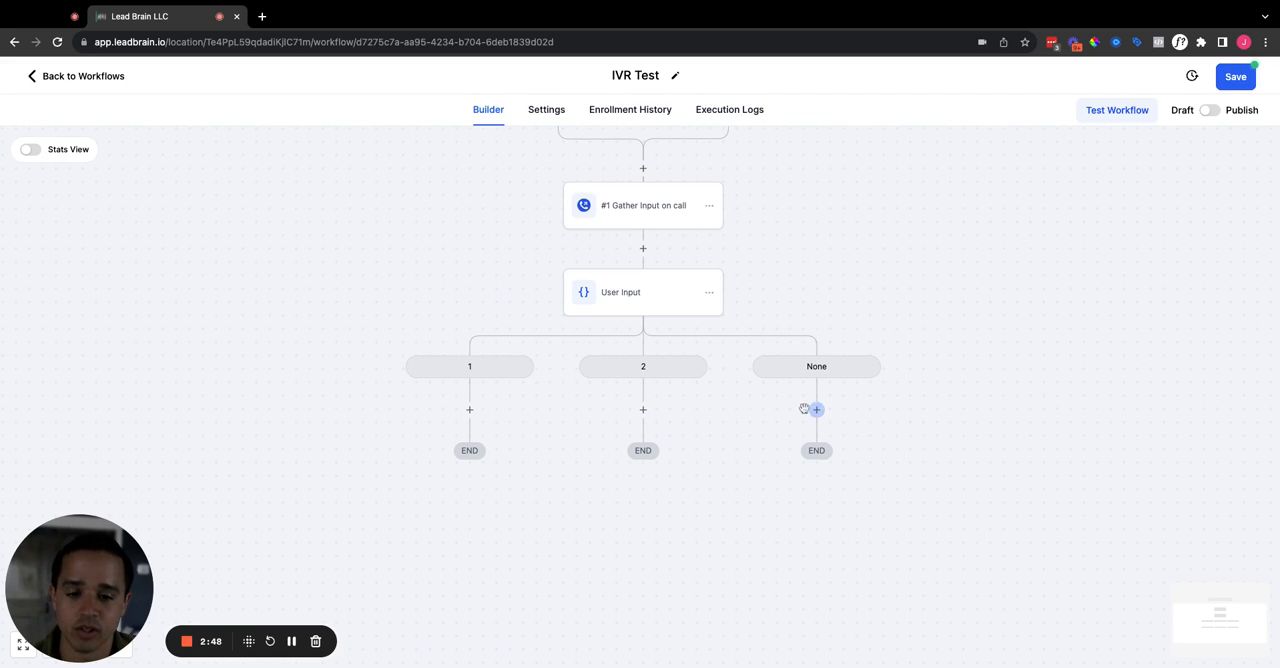
Under the None branch add a Say/Play Message step saying 'User input invalid'.
{"action": "left_click", "coordinate": [816, 408]}
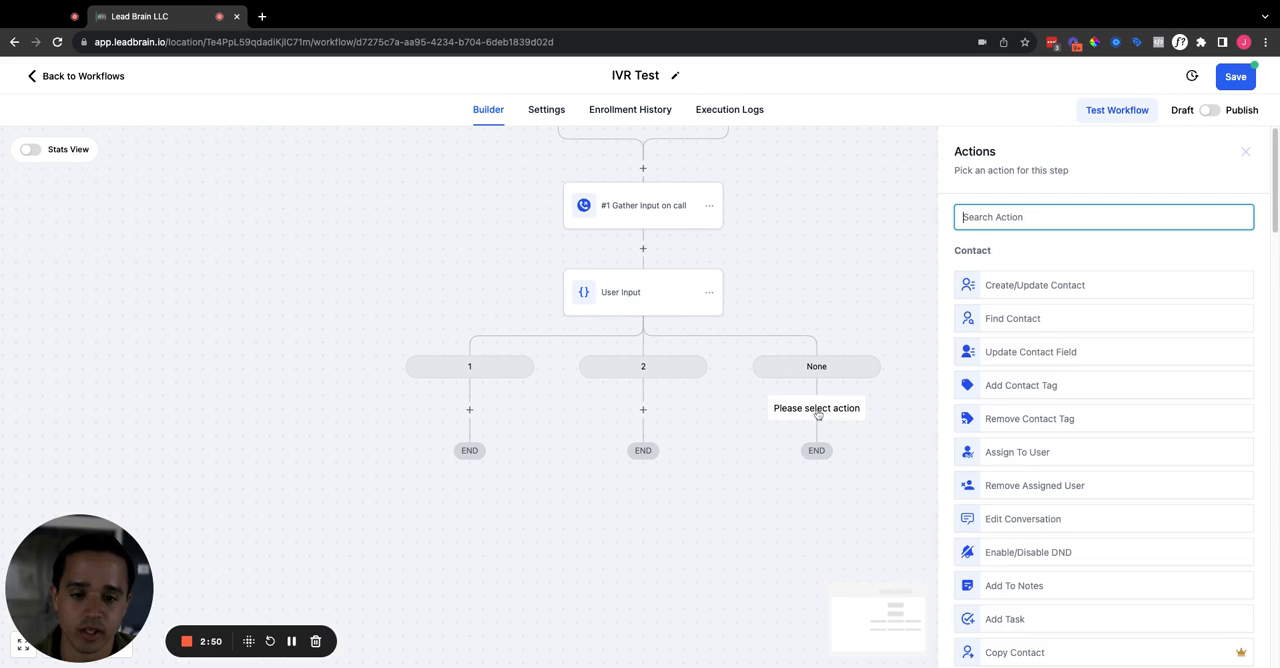
{"action": "scroll", "scroll_direction": "down", "scroll_amount": 3}
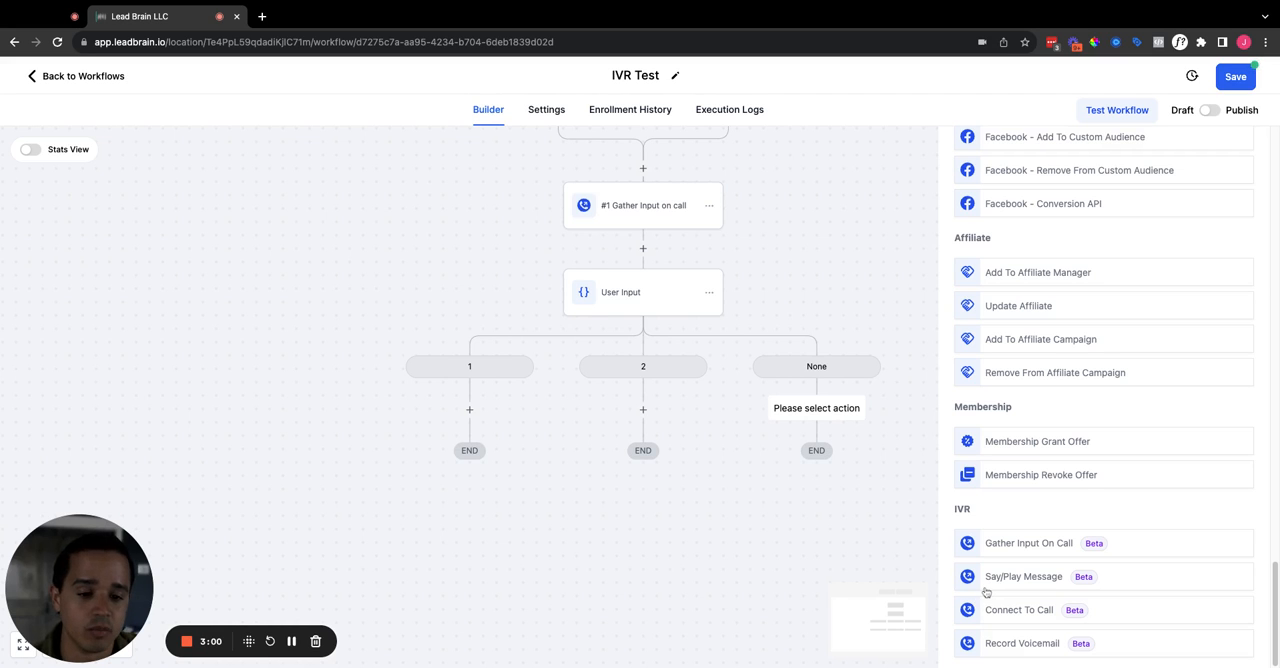
{"action": "left_click", "coordinate": [1024, 576]}
{"action": "type", "text": "User"}
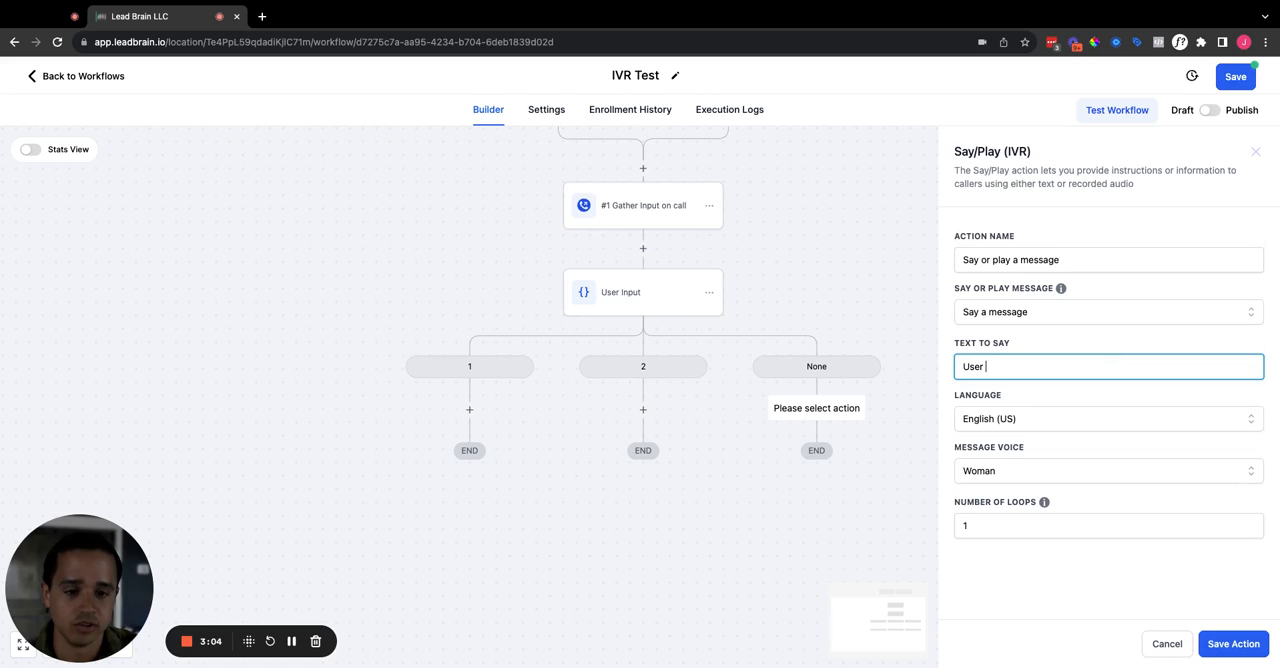
{"action": "type", "text": "input"}
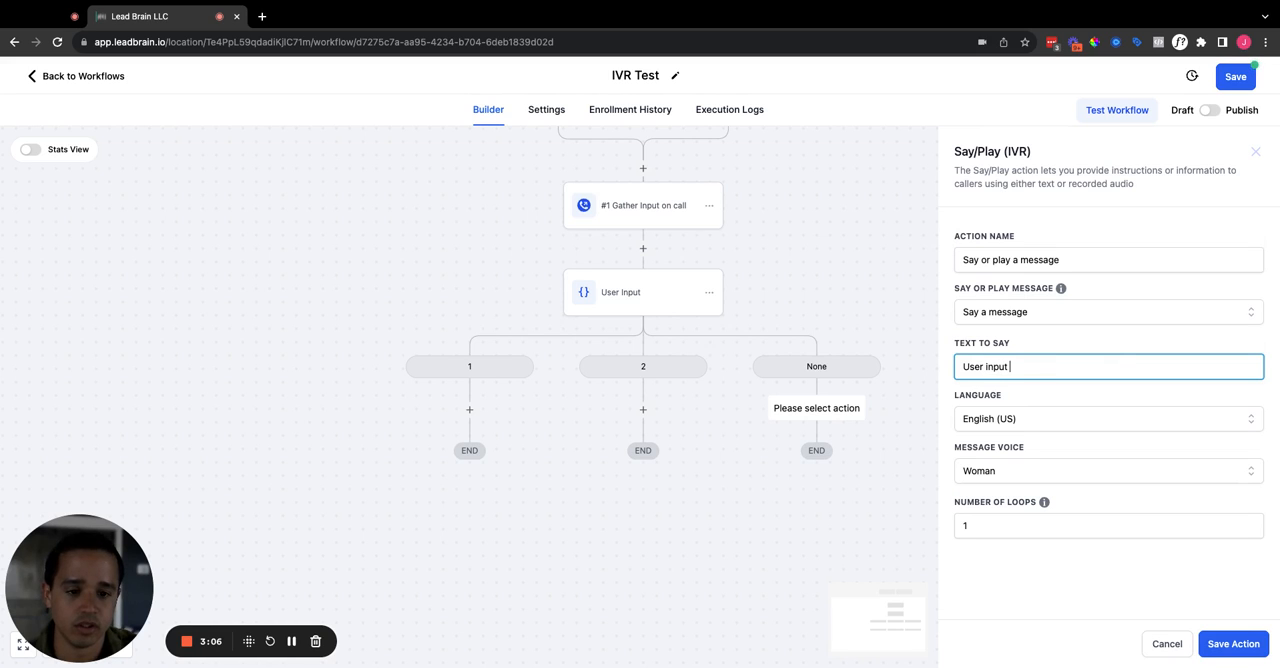
{"action": "type", "text": "invalid"}
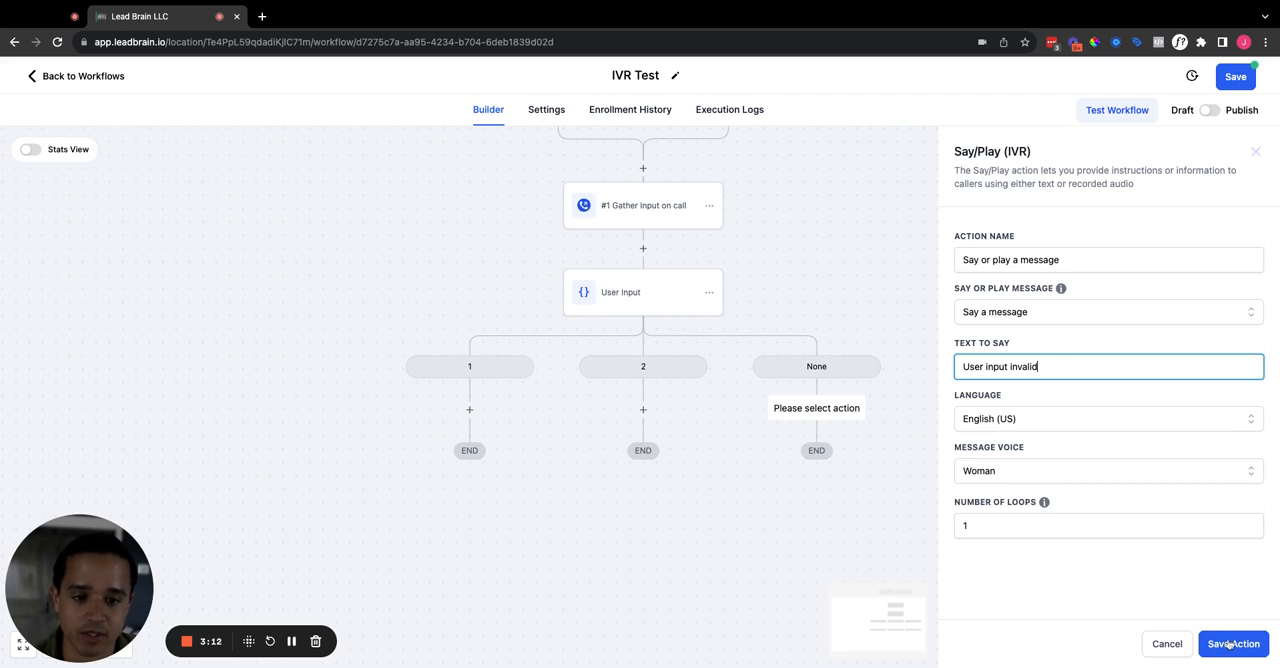
{"action": "left_click", "coordinate": [1232, 644]}
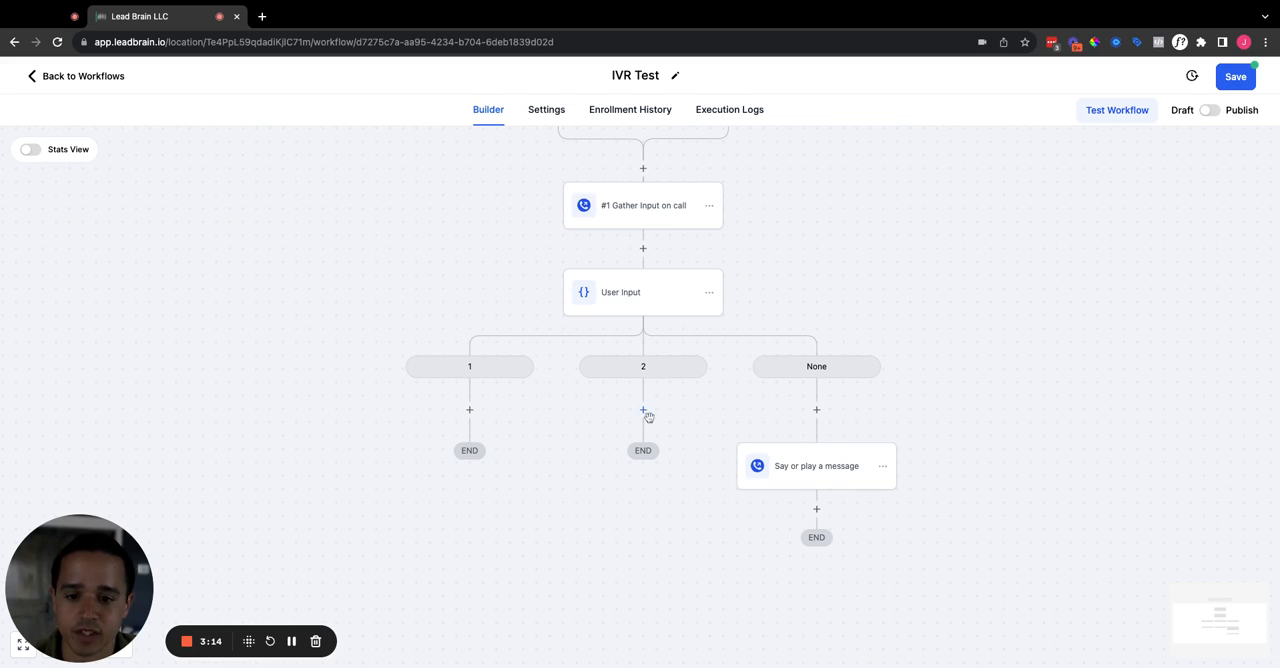
Under branch 2 add a Say/Play Message step reading 'User selected'.
{"action": "left_click", "coordinate": [644, 410]}
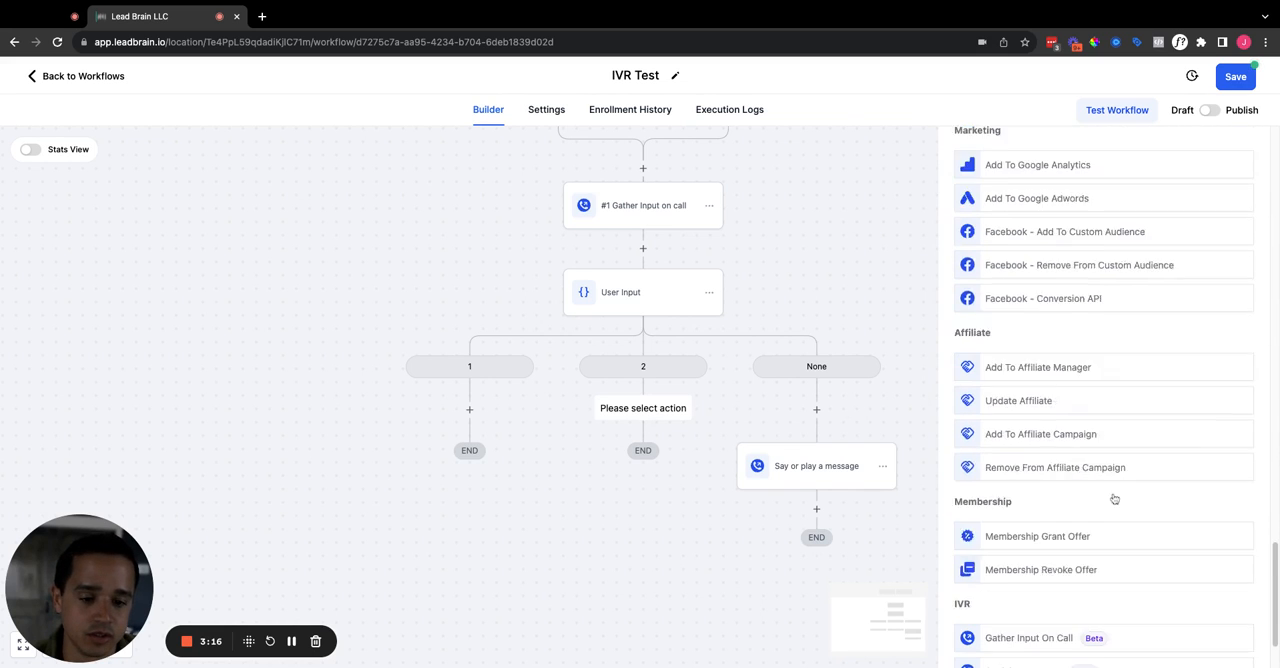
{"action": "left_click", "coordinate": [816, 466]}
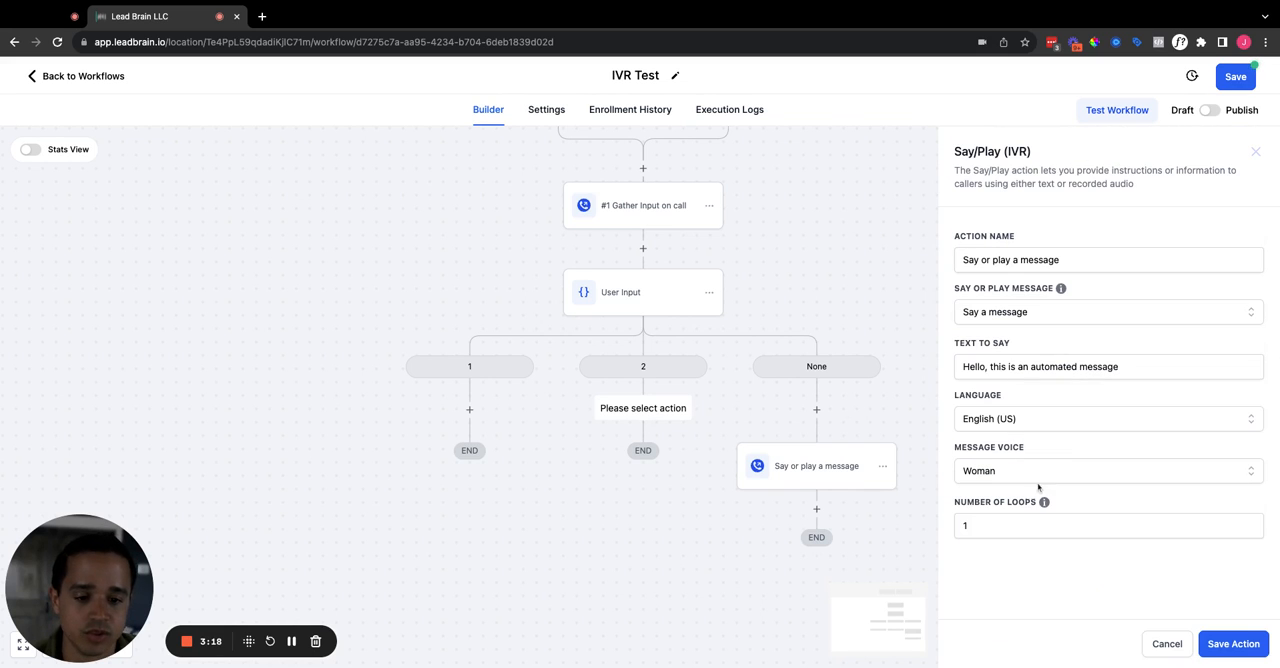
{"action": "left_click", "coordinate": [1108, 366]}
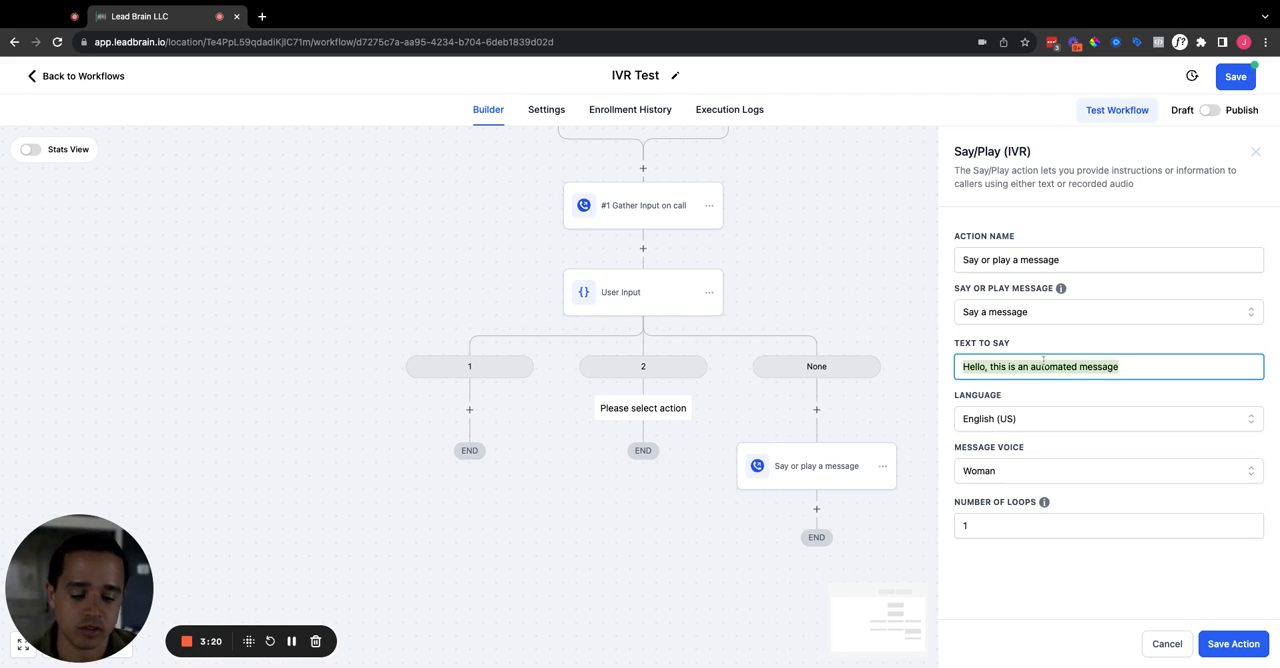
{"action": "type", "text": "User selected"}
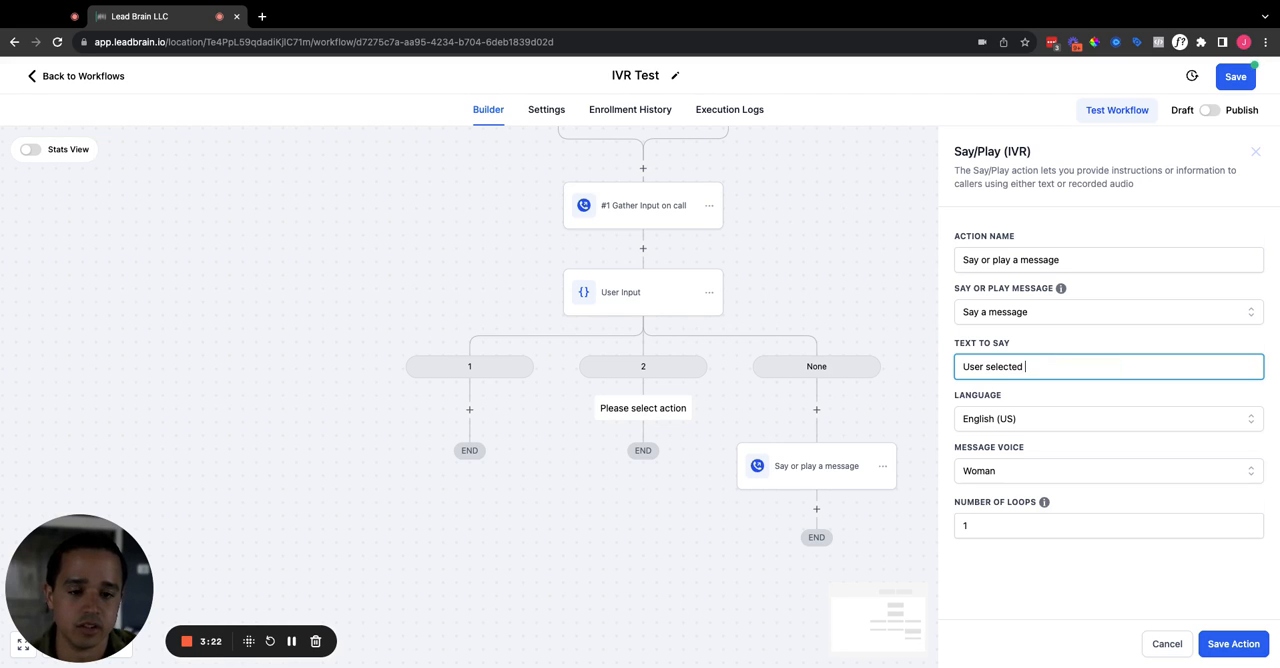
{"action": "left_click", "coordinate": [1232, 644]}
{"action": "type", "text": "U"}
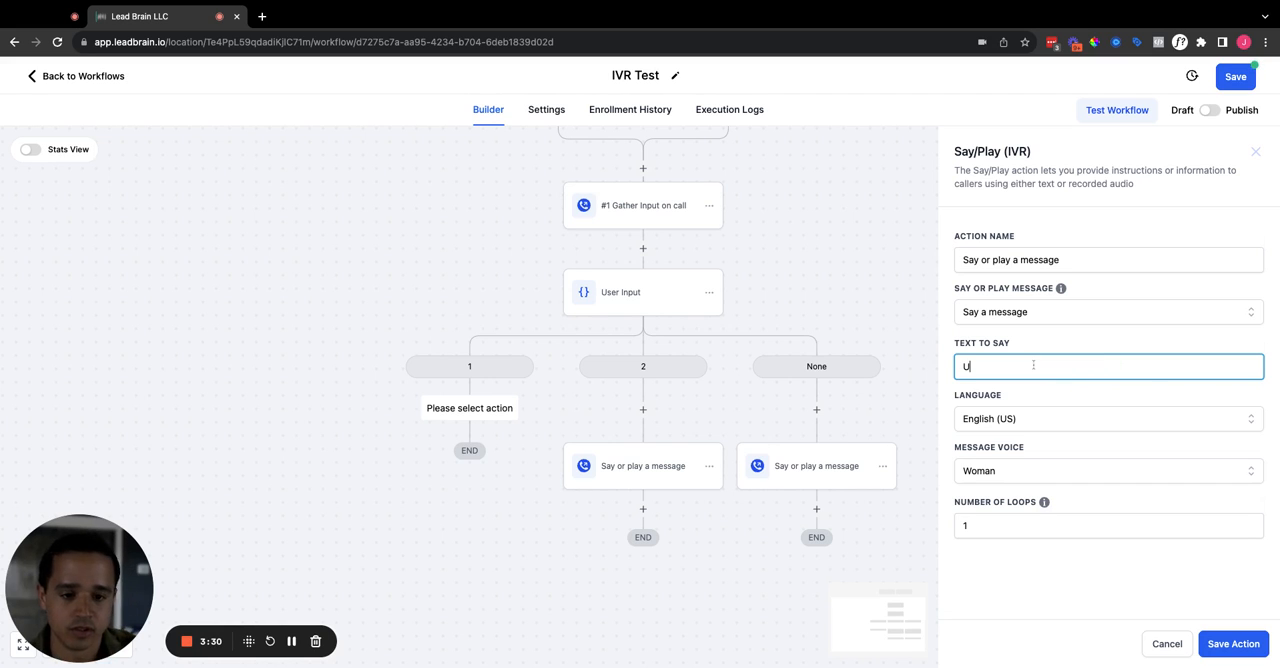
Under branch 1 add a Say/Play Message step reading 'User selected', then save and publish the workflow.
{"action": "type", "text": "ser selected"}
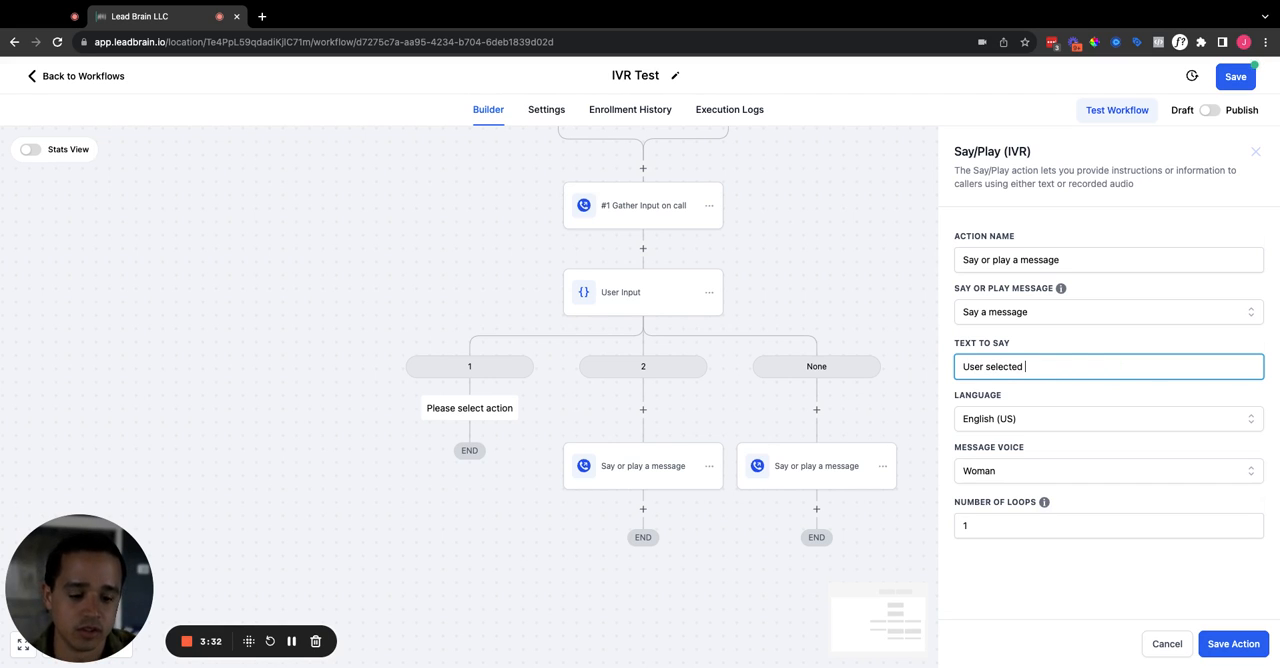
{"action": "left_click", "coordinate": [1232, 644]}
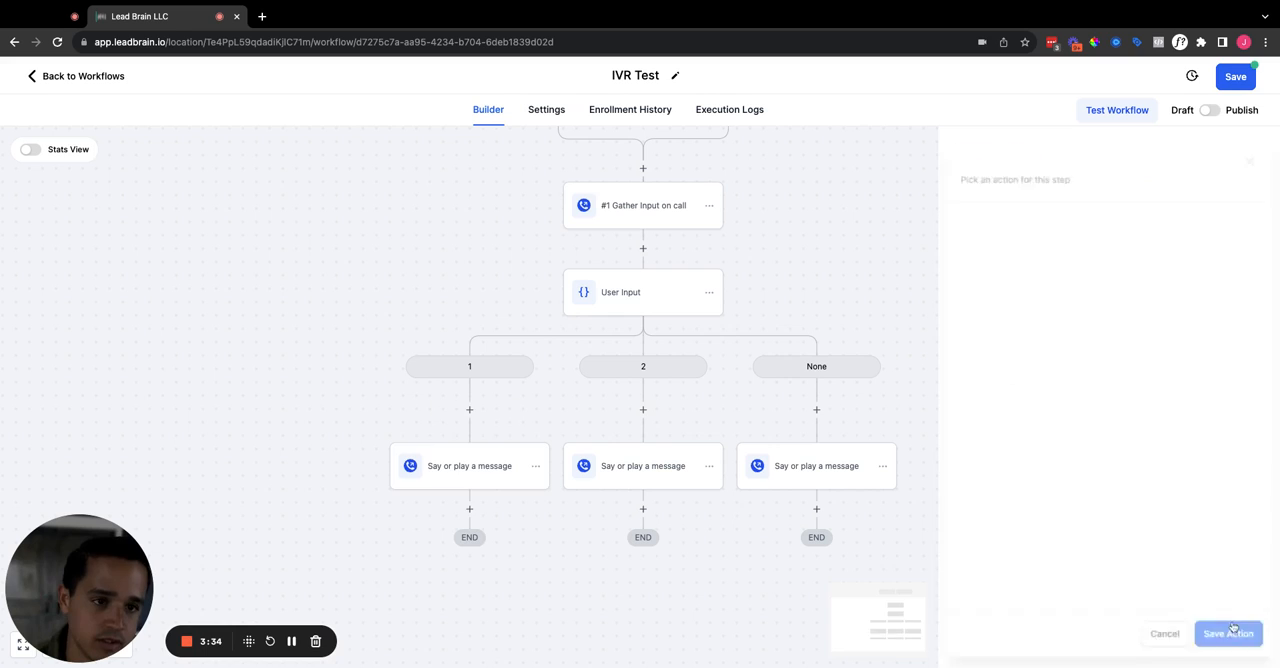
{"action": "left_click", "coordinate": [1236, 76]}
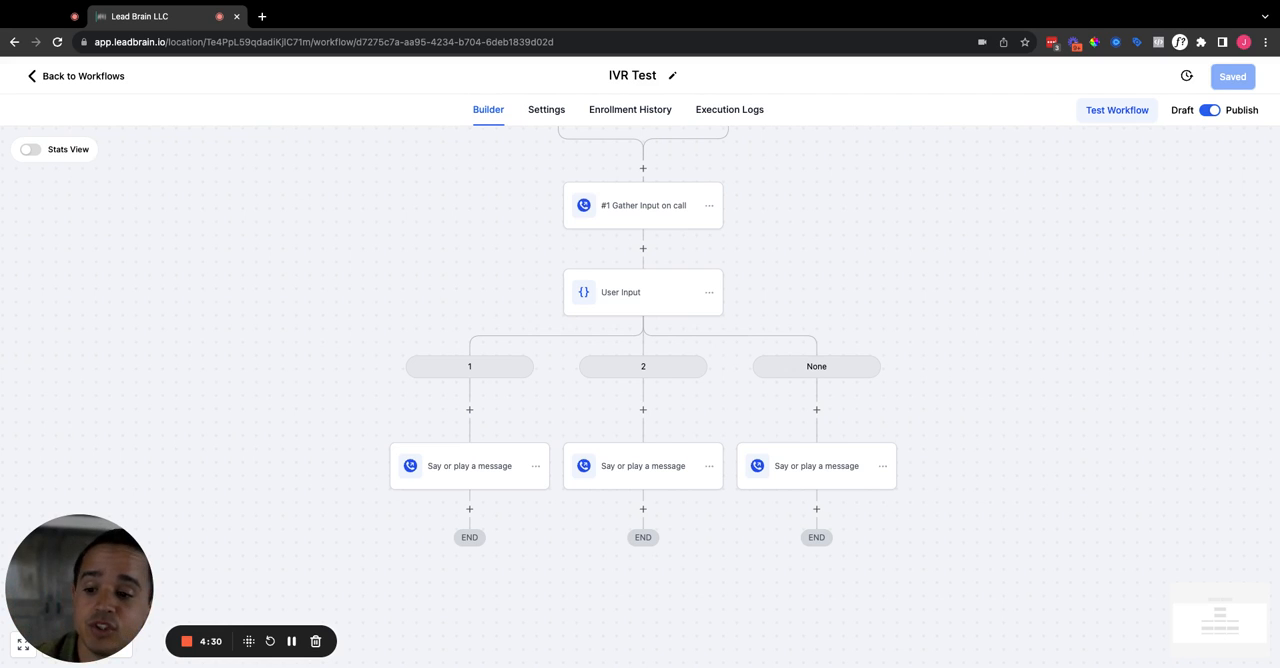
{"action": "mouse_move", "coordinate": [708, 318]}
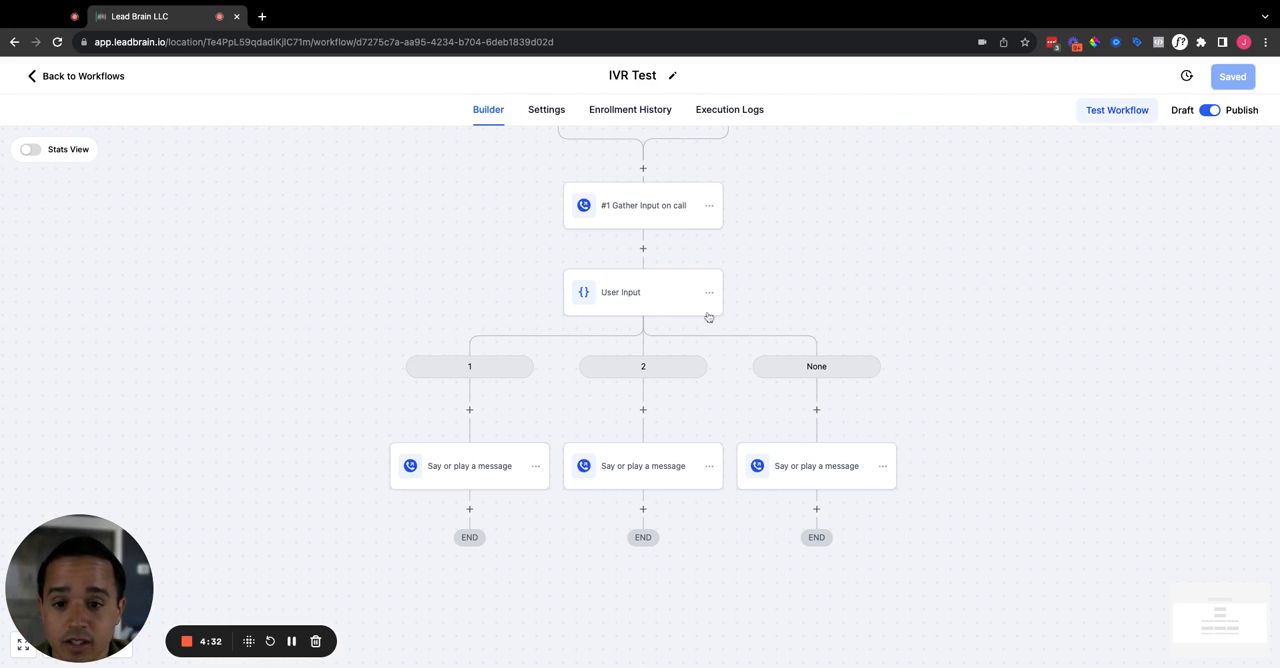
In the User Input condition, change branch 2's Digits value from 3 to 2.
{"action": "left_click", "coordinate": [620, 292]}
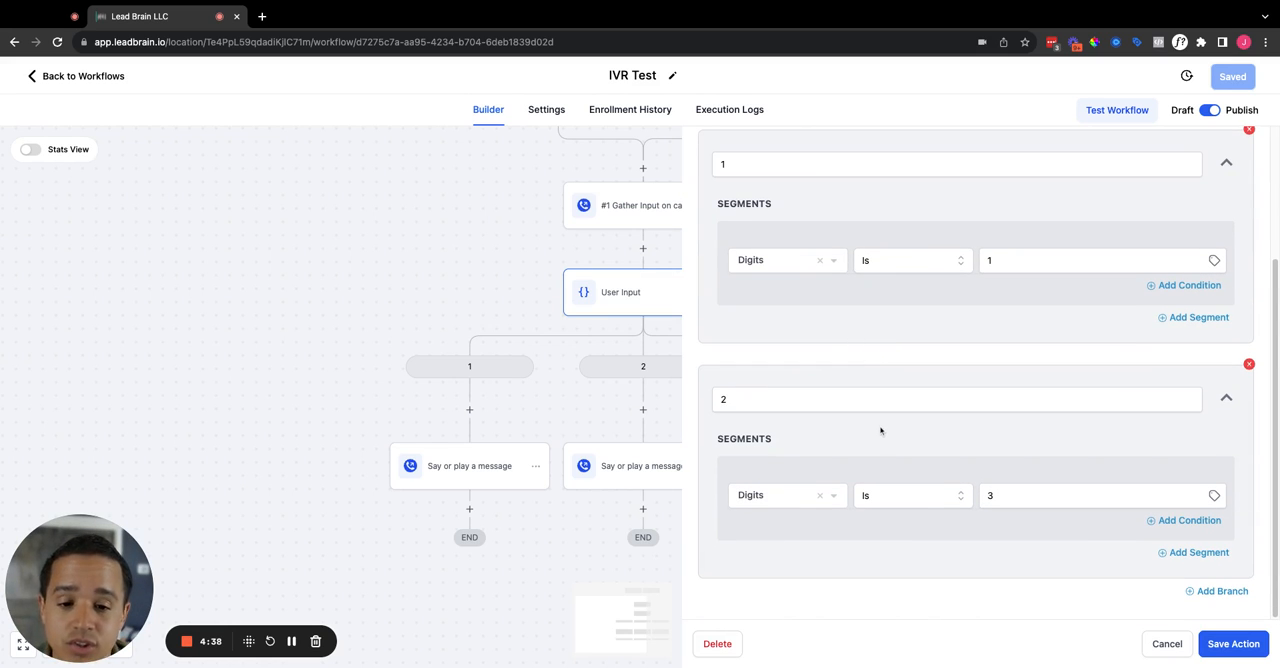
{"action": "mouse_move", "coordinate": [884, 428]}
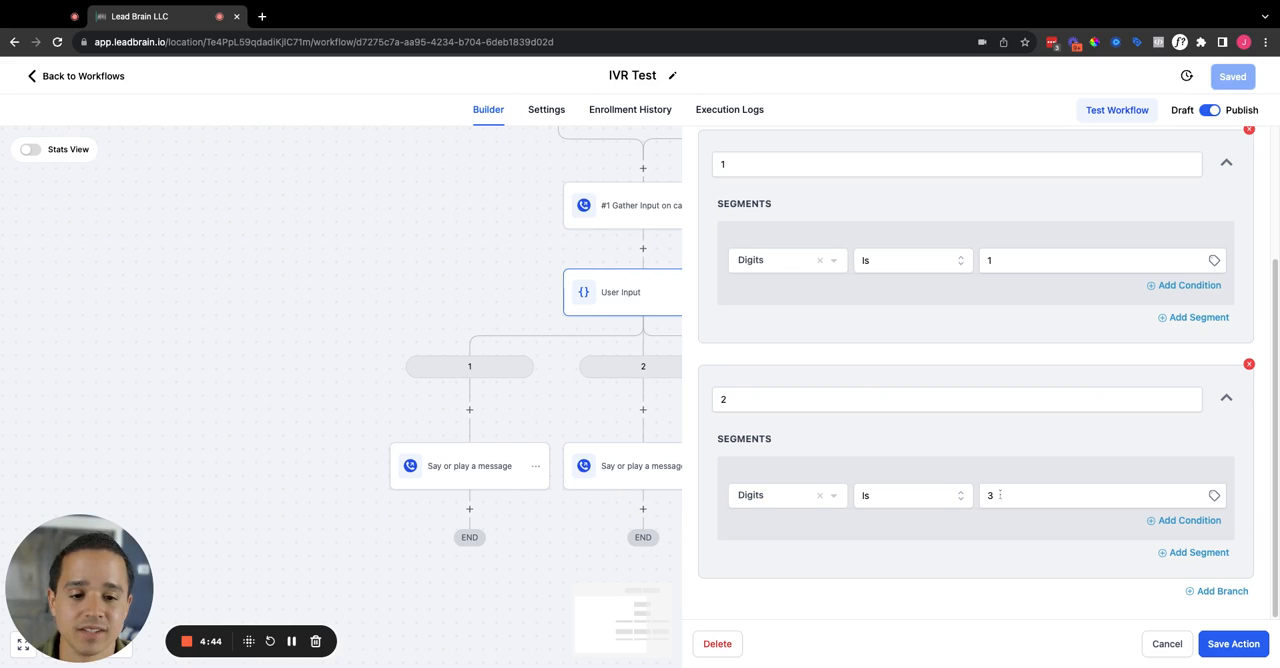
{"action": "left_click", "coordinate": [1100, 496]}
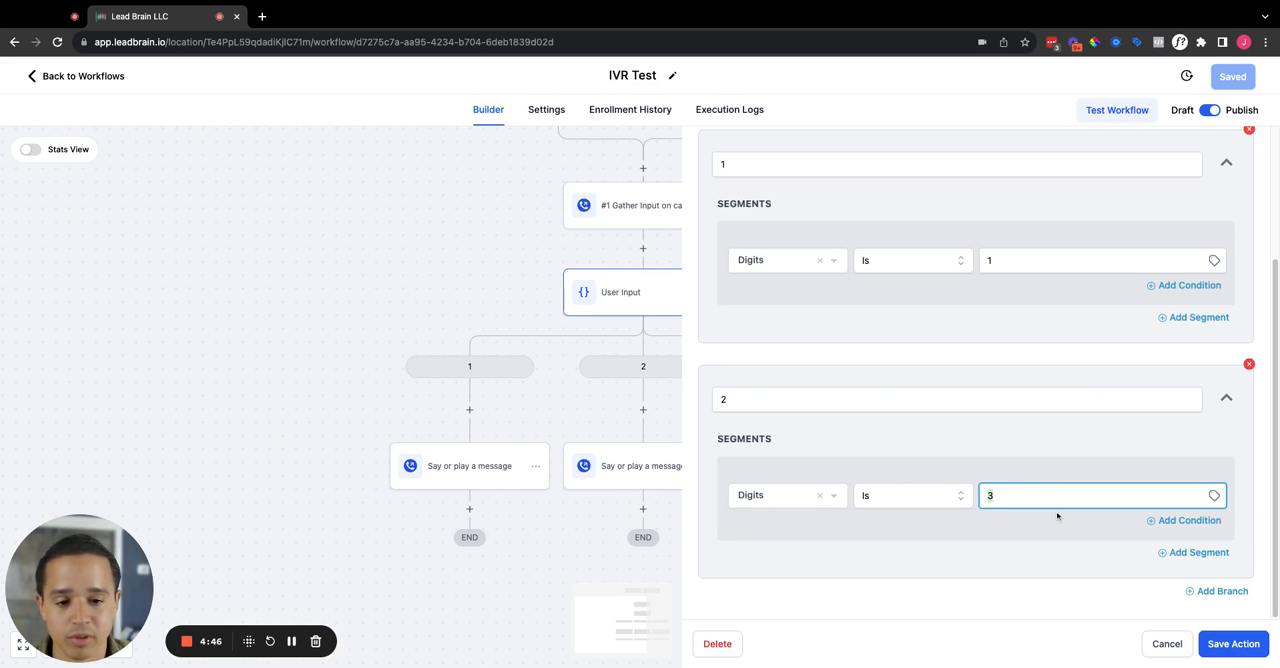
{"action": "type", "text": "2"}
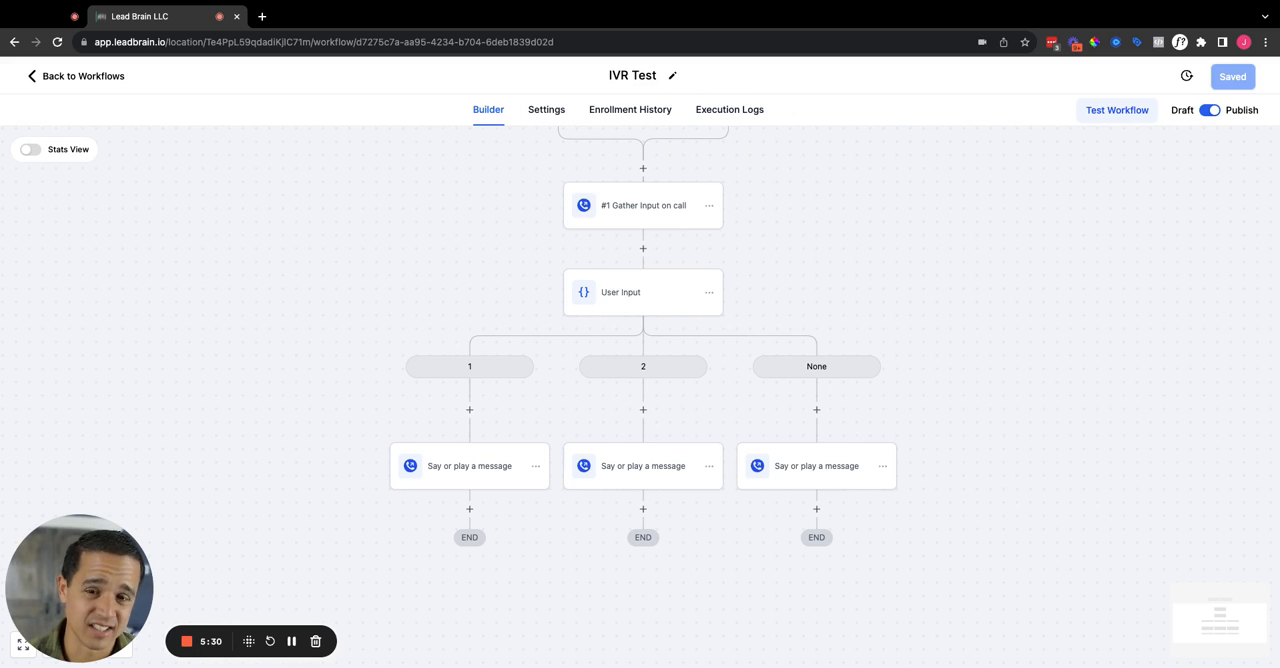
{"action": "mouse_move", "coordinate": [1180, 200]}
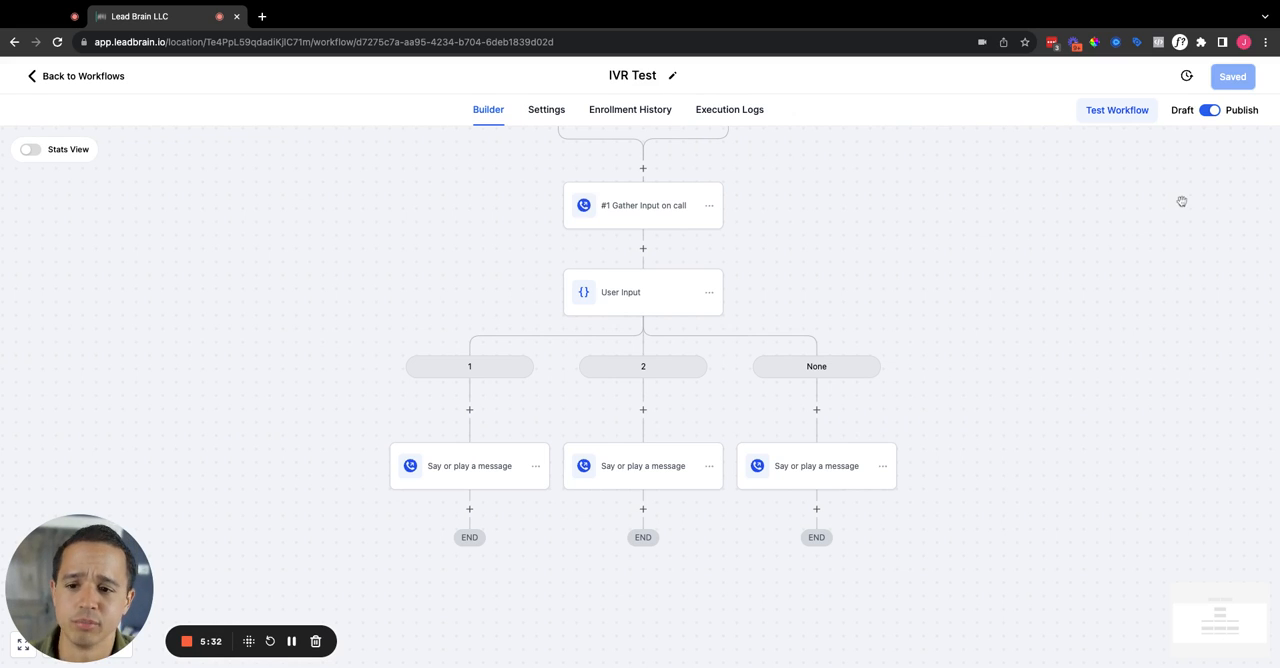